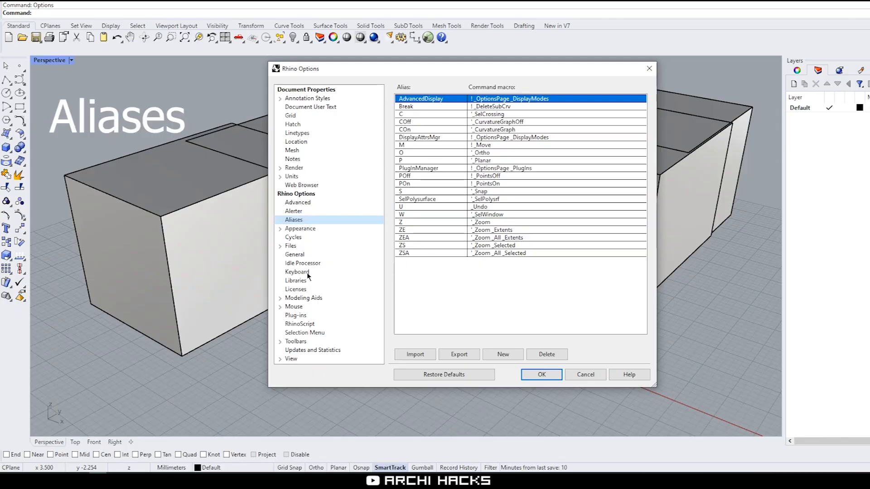
View the keyboard shortcut assignments, then return to the command aliases list
{"action": "left_click", "coordinate": [297, 272]}
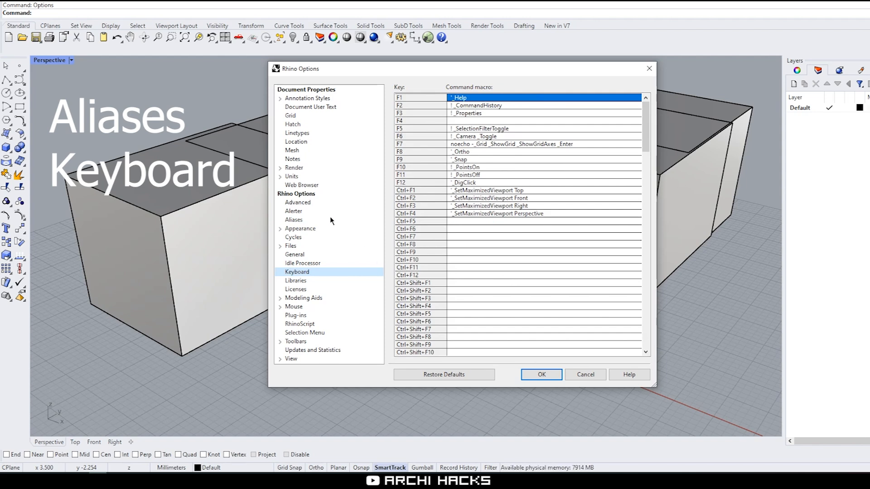
{"action": "left_click", "coordinate": [294, 219]}
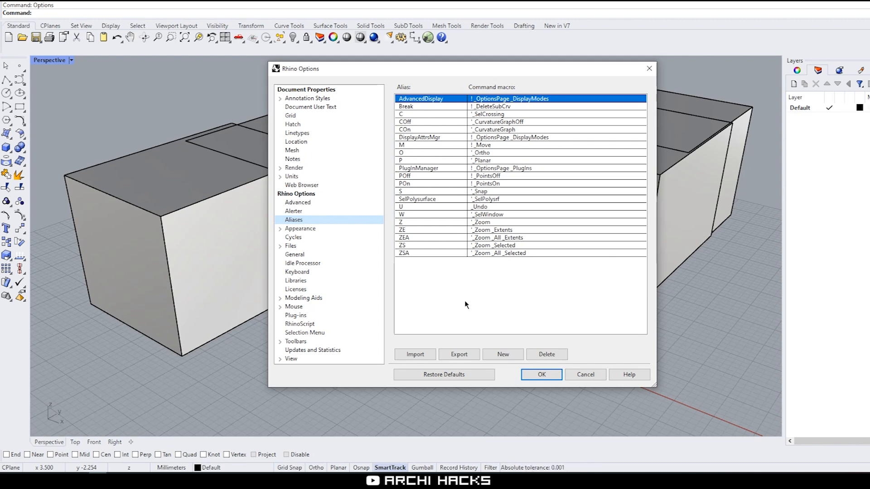
{"action": "mouse_move", "coordinate": [438, 333]}
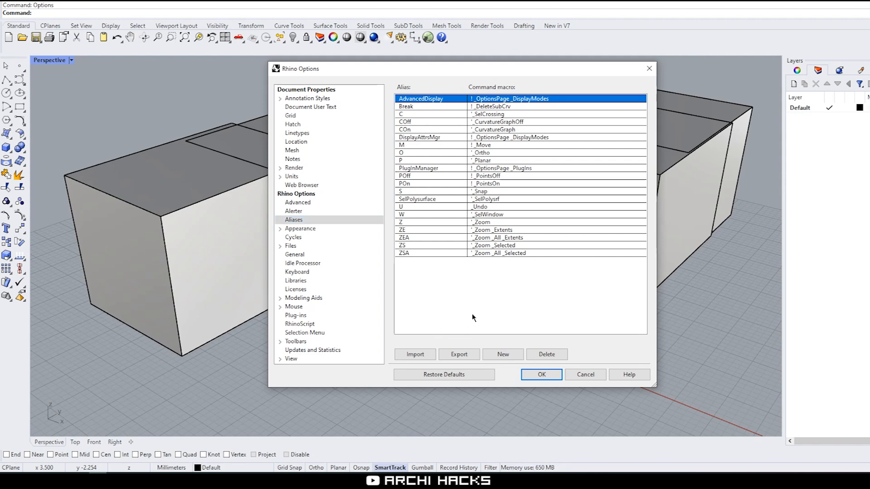
{"action": "mouse_move", "coordinate": [504, 345]}
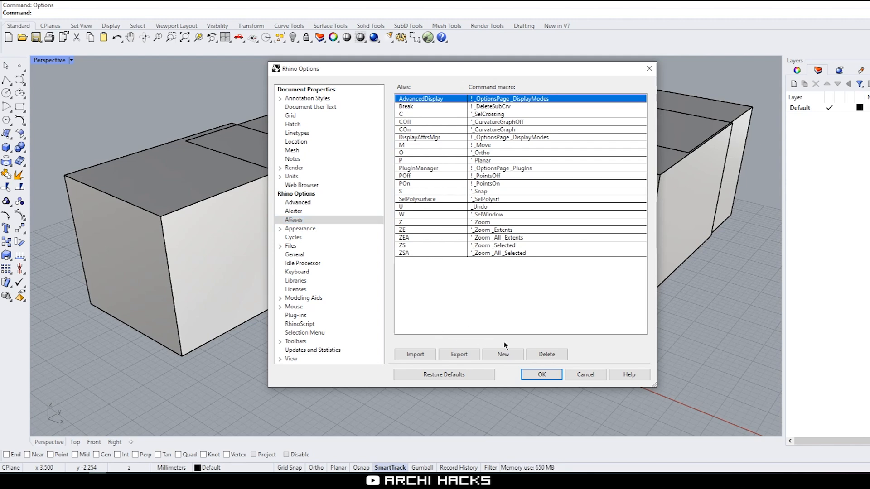
{"action": "mouse_move", "coordinate": [505, 335]}
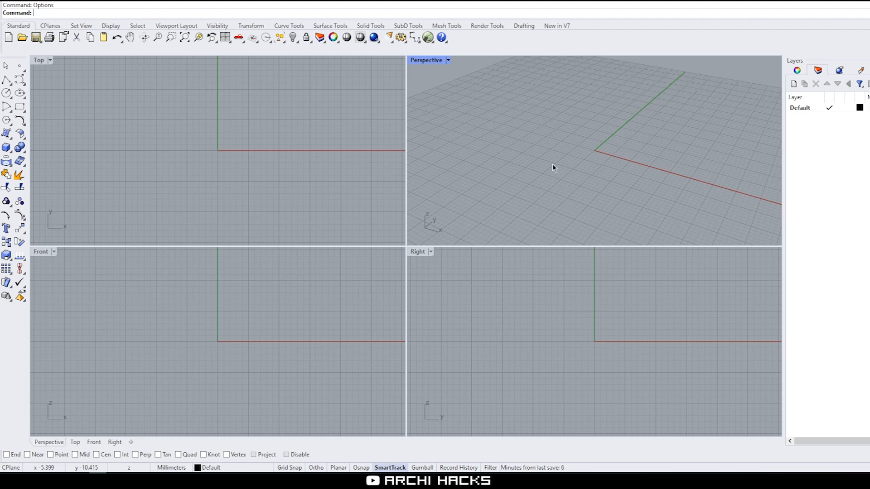
Bring up Rhino Options on the Keyboard page and scroll to the Ctrl+Shift+Z entry
{"action": "type", "text": "Opi"}
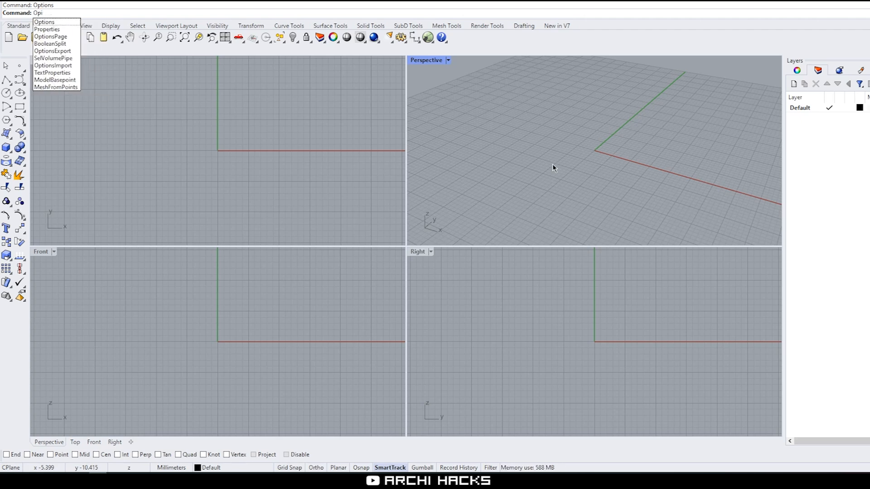
{"action": "left_click", "coordinate": [44, 22]}
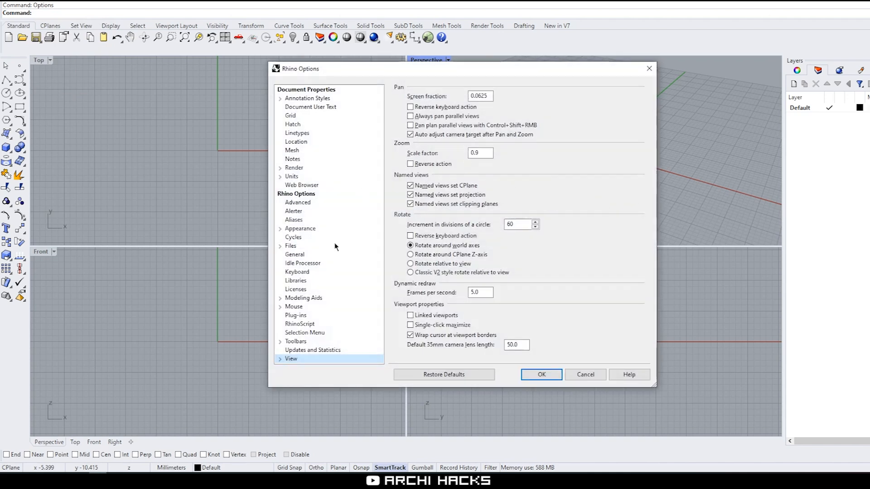
{"action": "left_click", "coordinate": [295, 193]}
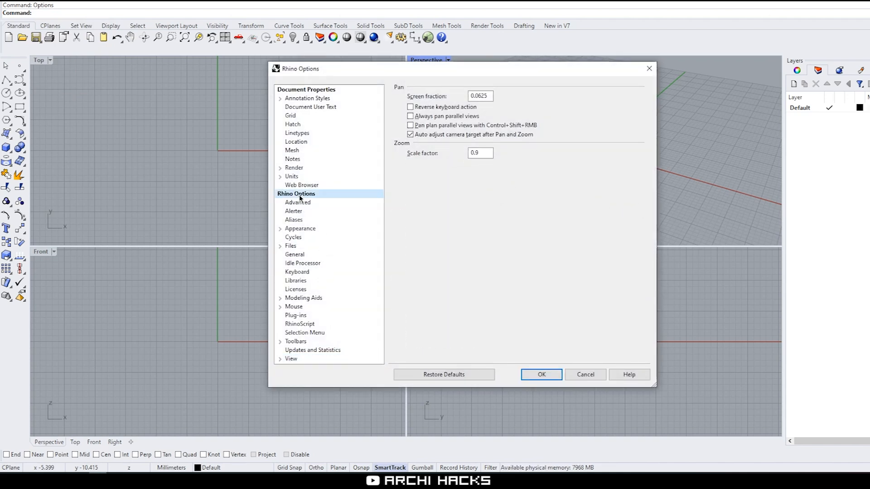
{"action": "left_click", "coordinate": [297, 272]}
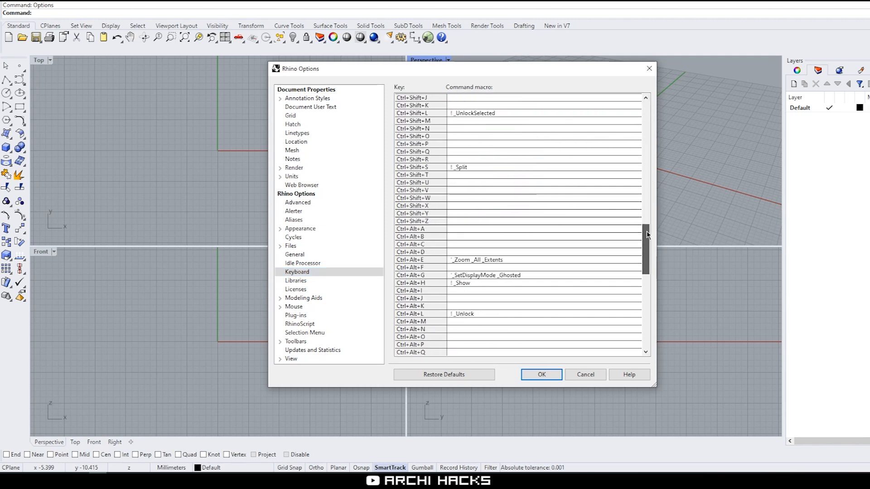
{"action": "scroll", "scroll_direction": "down", "scroll_amount": 3}
{"action": "type", "text": "!"}
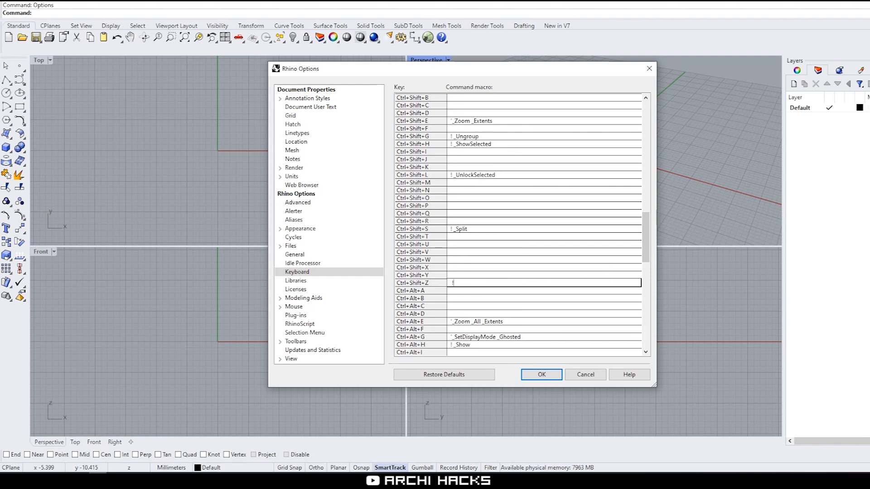
{"action": "type", "text": "_Redo"}
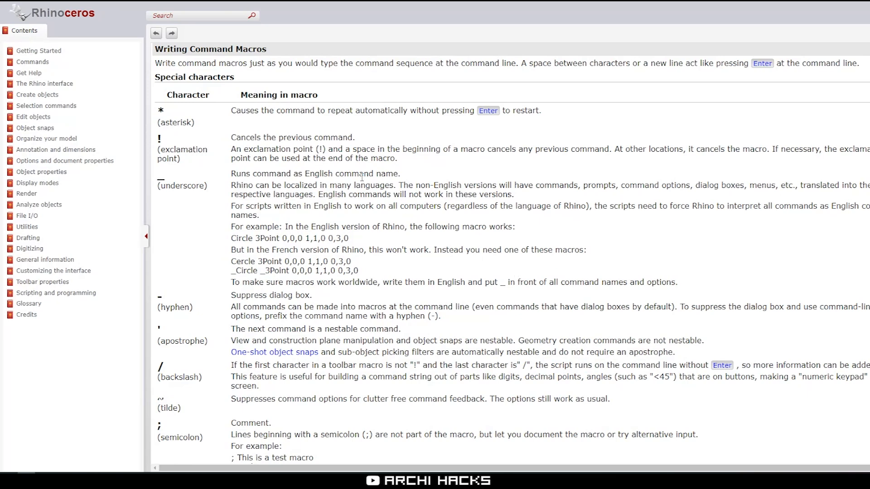
Scroll through the special macro characters table in the help page
{"action": "scroll", "scroll_direction": "down", "scroll_amount": 3}
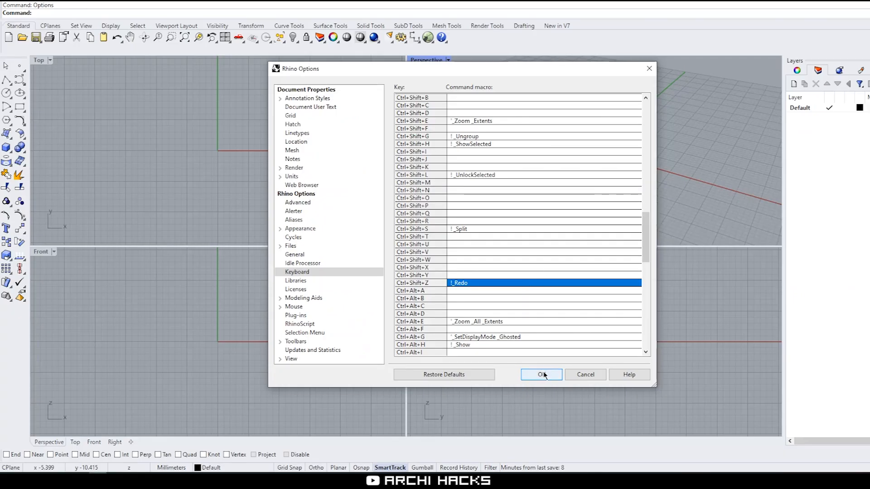
Confirm Rhino Options to save the new Ctrl+Shift+Z Redo shortcut
{"action": "left_click", "coordinate": [541, 375]}
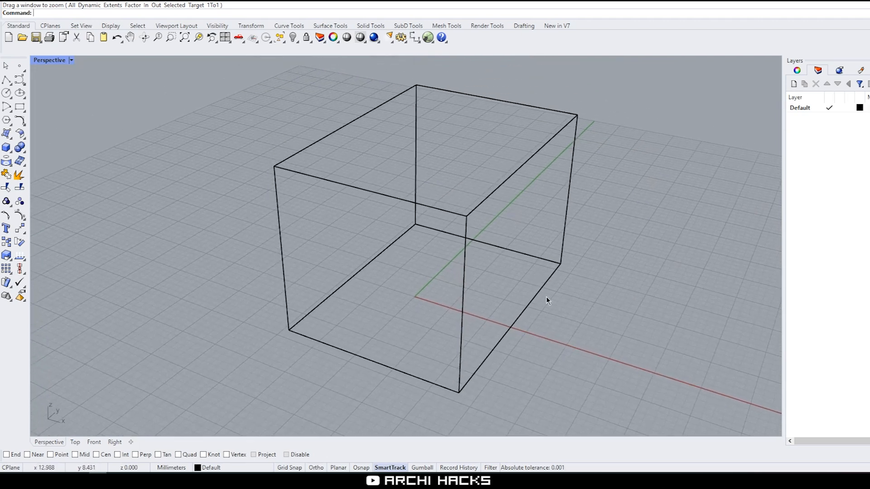
{"action": "mouse_move", "coordinate": [70, 61]}
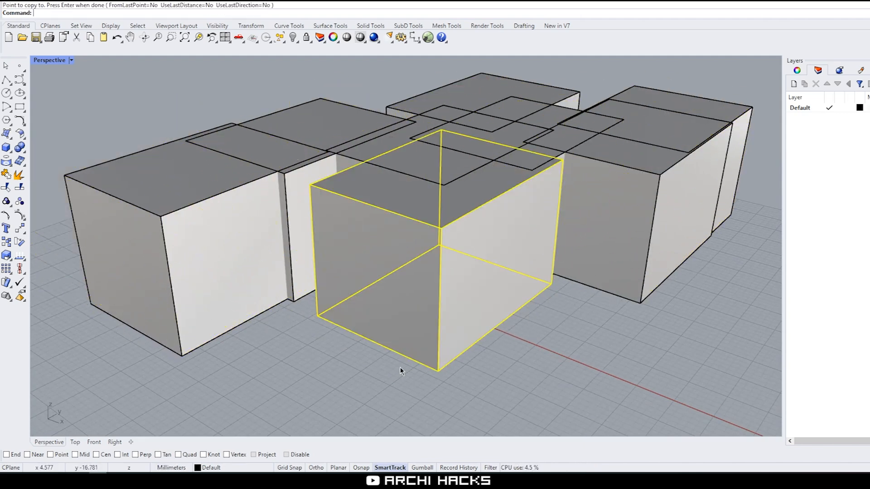
Delete the front middle box, undo and redo the deletion, then select the central box
{"action": "key", "text": "Delete"}
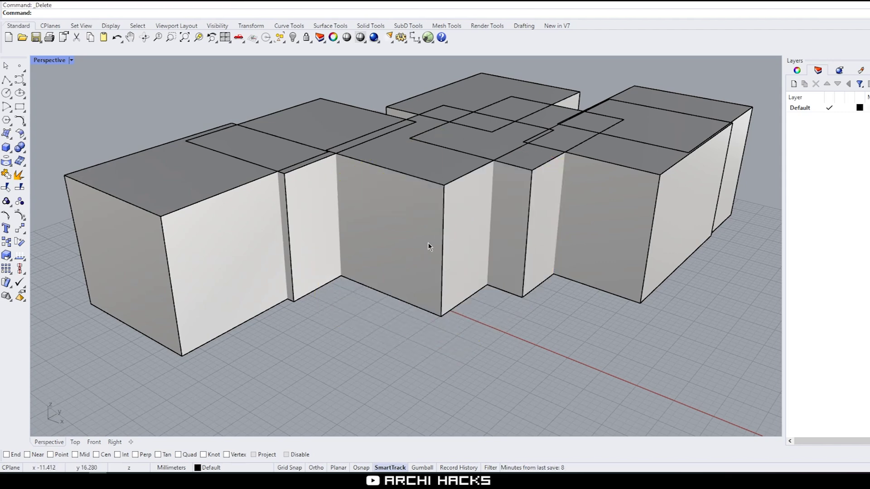
{"action": "mouse_move", "coordinate": [524, 334]}
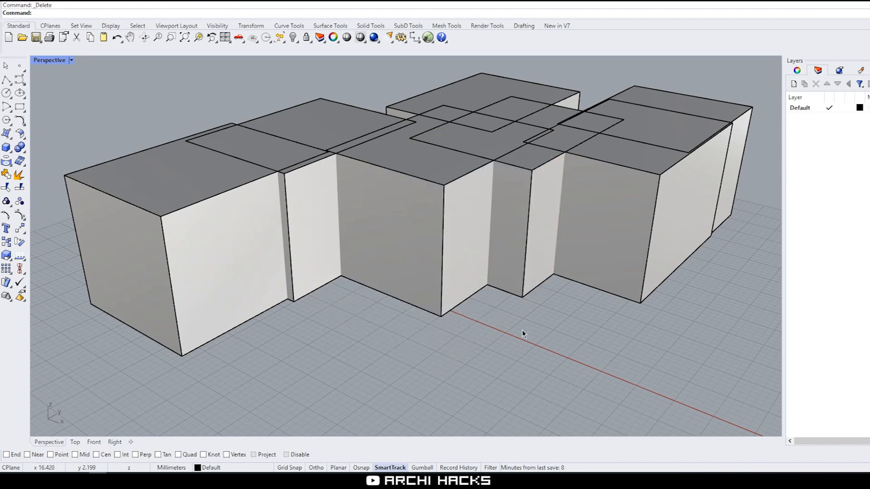
{"action": "key", "text": "Ctrl+z"}
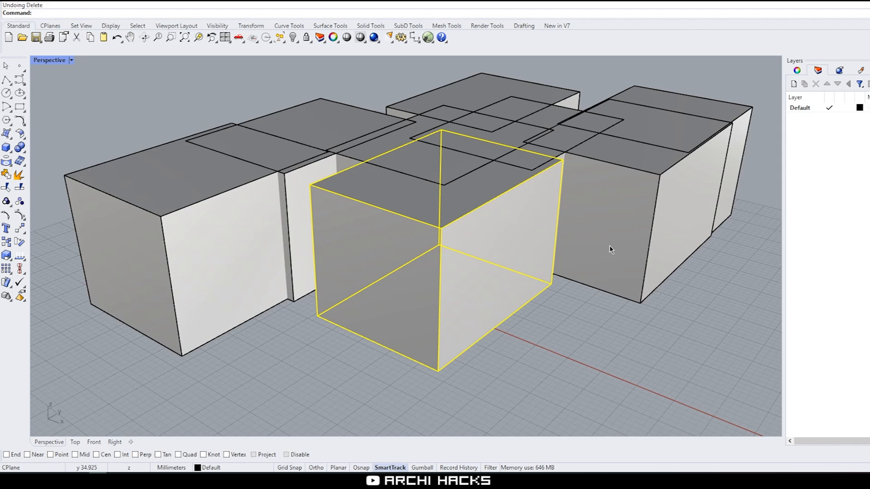
{"action": "mouse_move", "coordinate": [593, 286]}
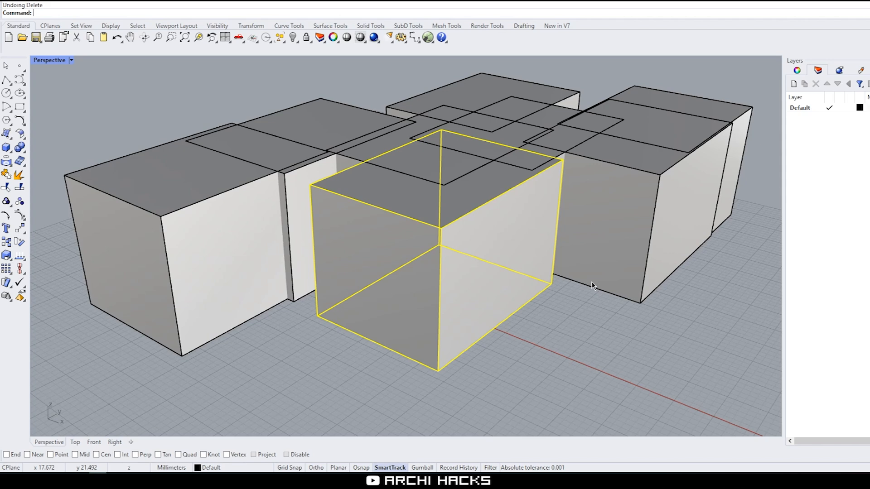
{"action": "key", "text": "Ctrl+Y"}
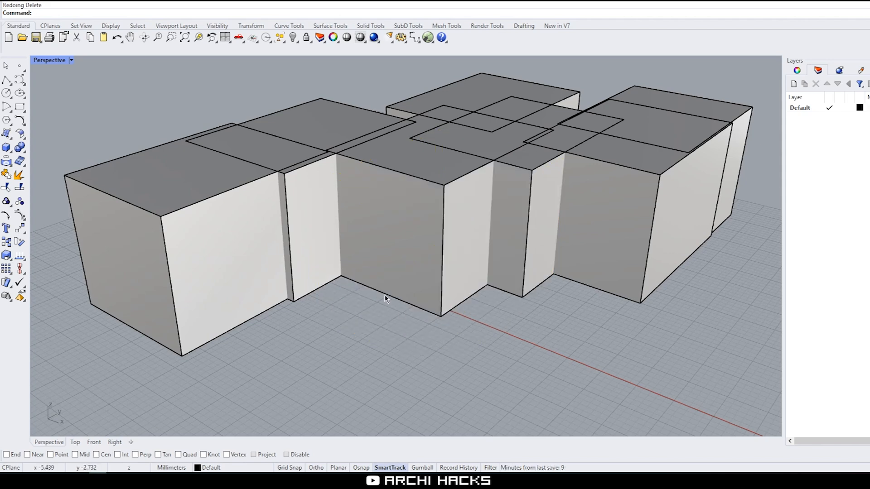
{"action": "mouse_move", "coordinate": [405, 312]}
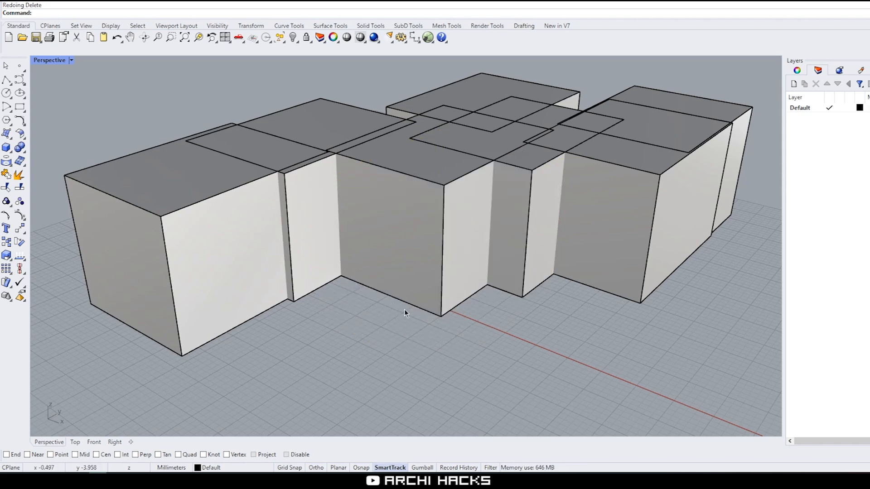
{"action": "left_click", "coordinate": [433, 286]}
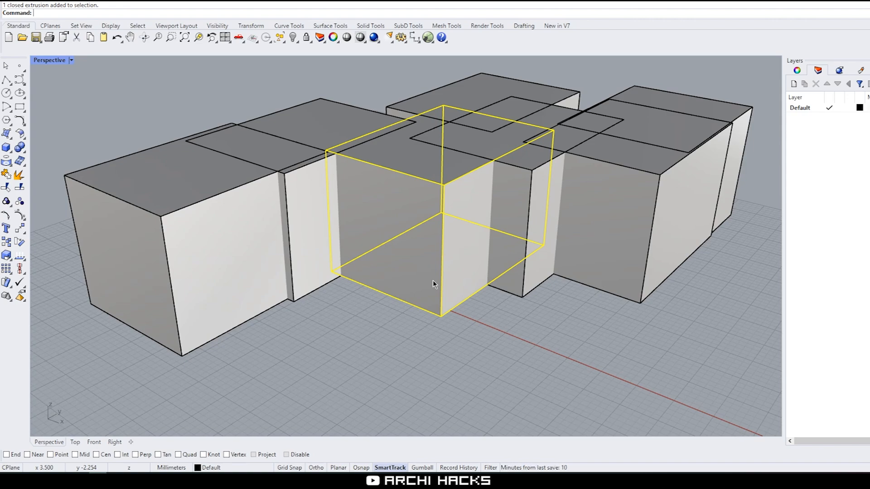
Run Options and show the command aliases list
{"action": "type", "text": "Options"}
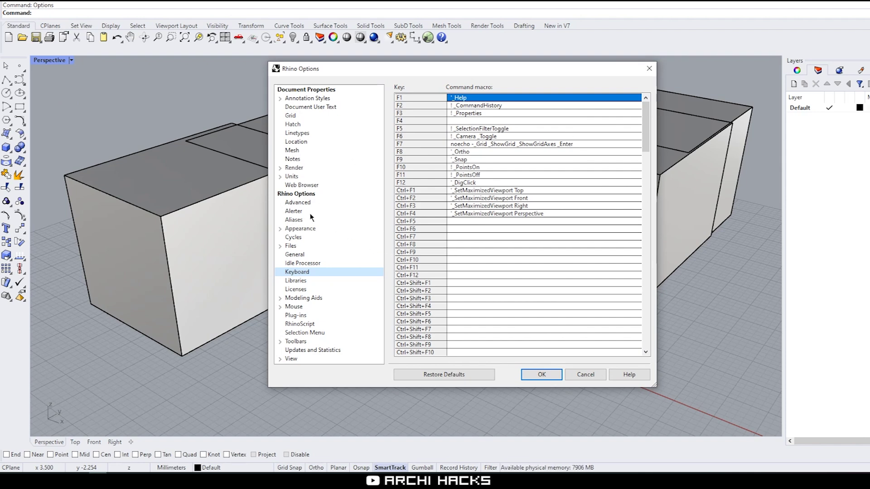
{"action": "left_click", "coordinate": [294, 219]}
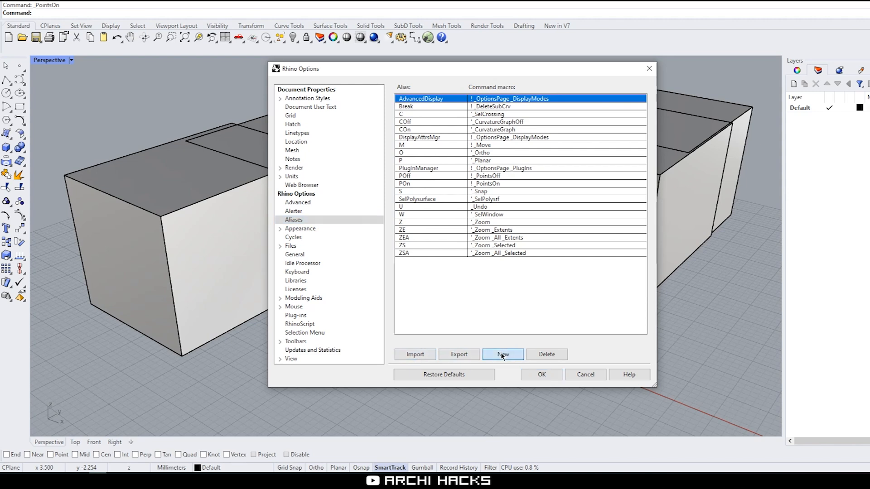
Add a CV alias running "! _CopyToClipboard _Paste" and save the alias settings
{"action": "left_click", "coordinate": [502, 354]}
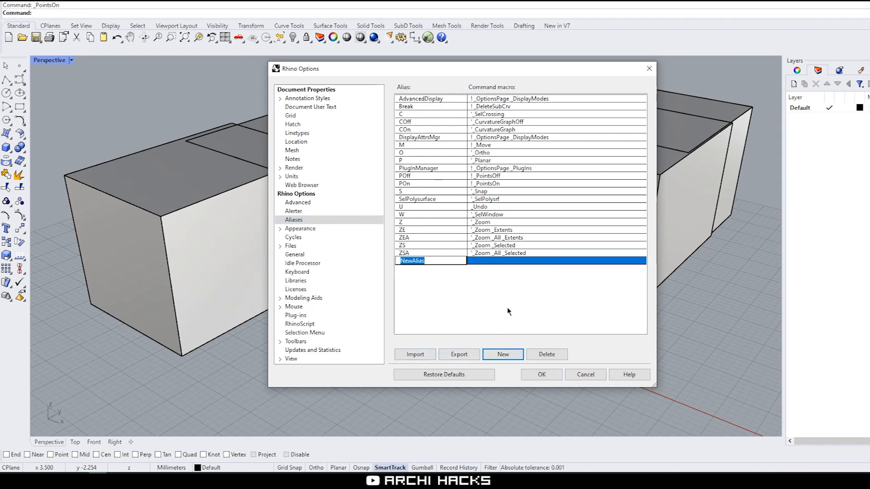
{"action": "type", "text": "CV"}
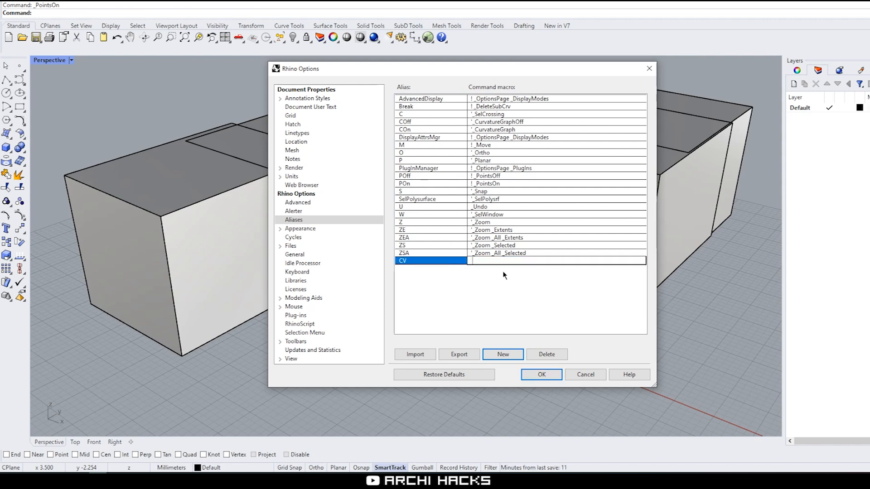
{"action": "left_click", "coordinate": [554, 261]}
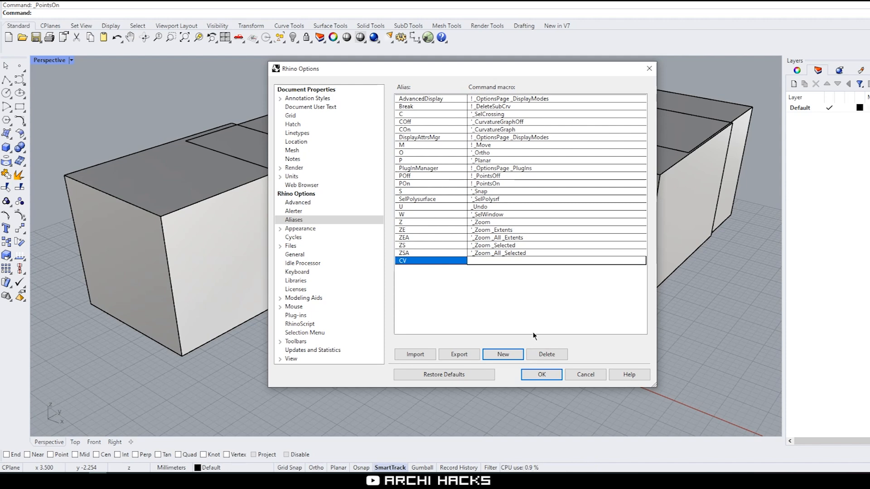
{"action": "type", "text": "! _CopyToClip"}
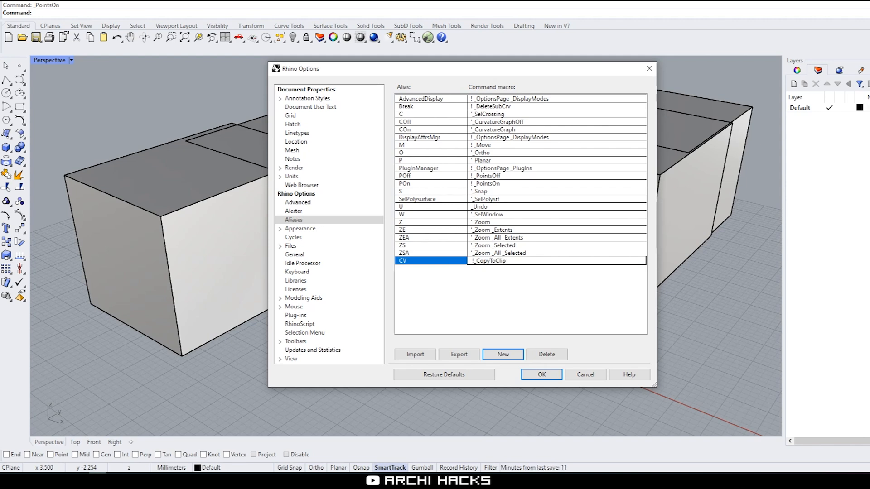
{"action": "type", "text": "board _Paste"}
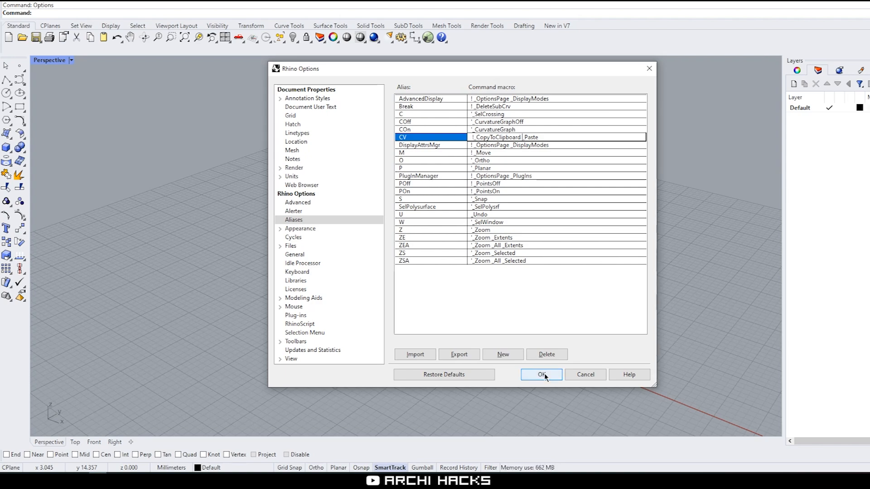
{"action": "left_click", "coordinate": [541, 375]}
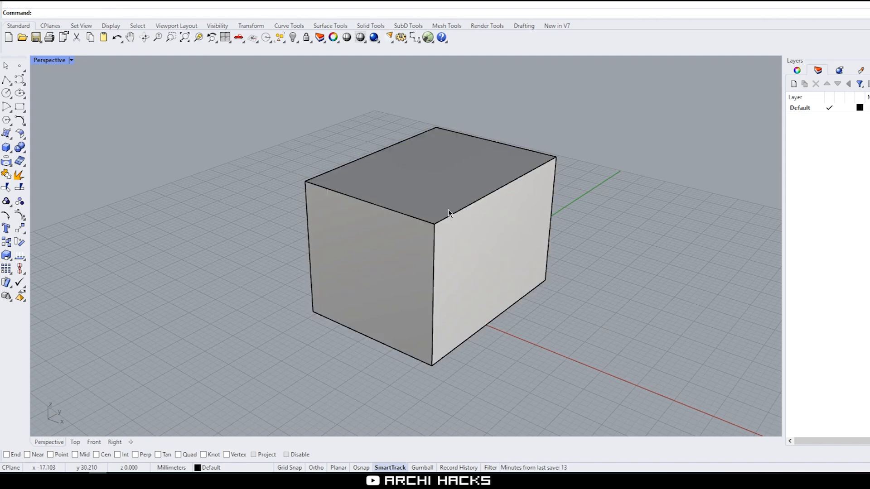
Select one of the two overlapping boxes to pull it aside
{"action": "left_click", "coordinate": [447, 213]}
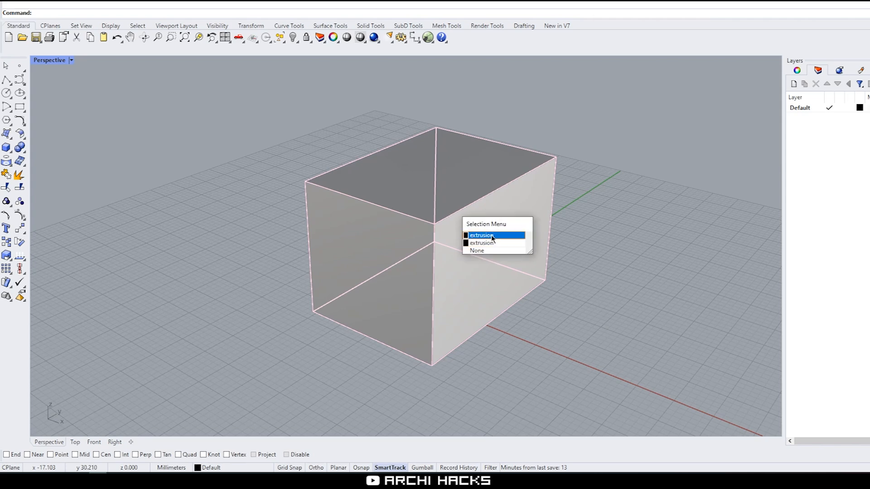
{"action": "mouse_move", "coordinate": [497, 241]}
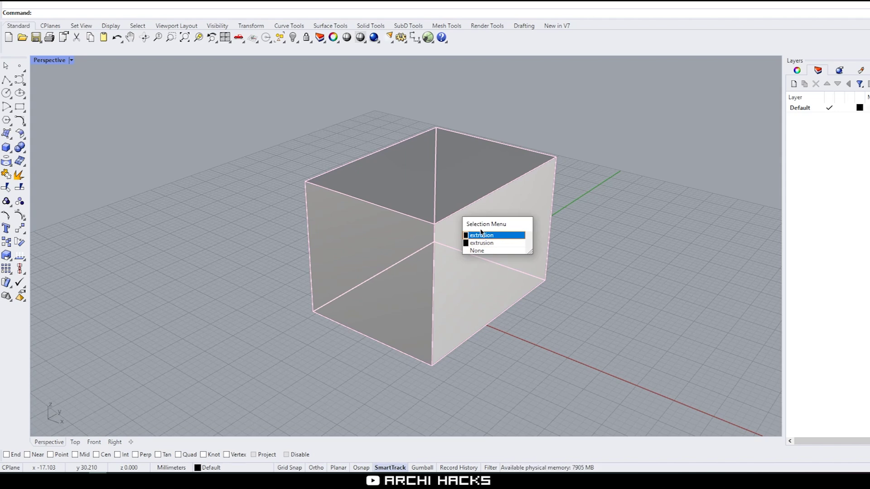
{"action": "mouse_move", "coordinate": [533, 241]}
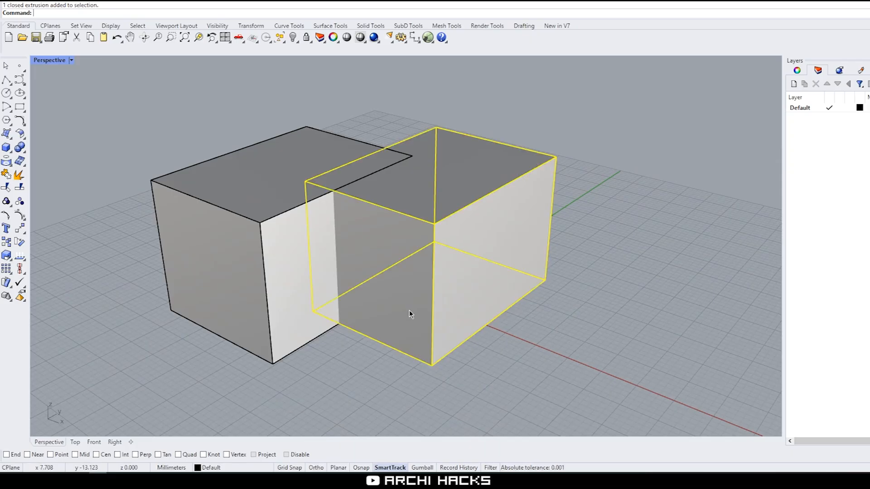
Remove the moved box, enable End and Mid osnaps, and draw a circle beside the box
{"action": "key", "text": "Delete"}
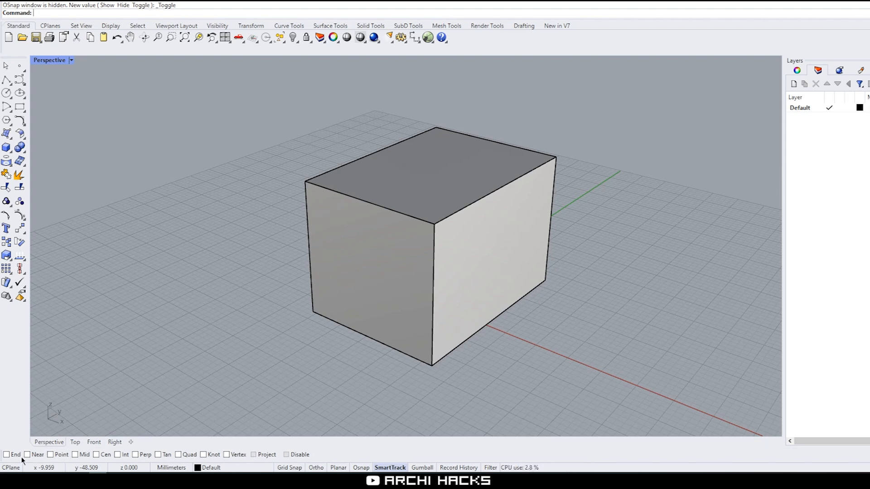
{"action": "left_click", "coordinate": [7, 465]}
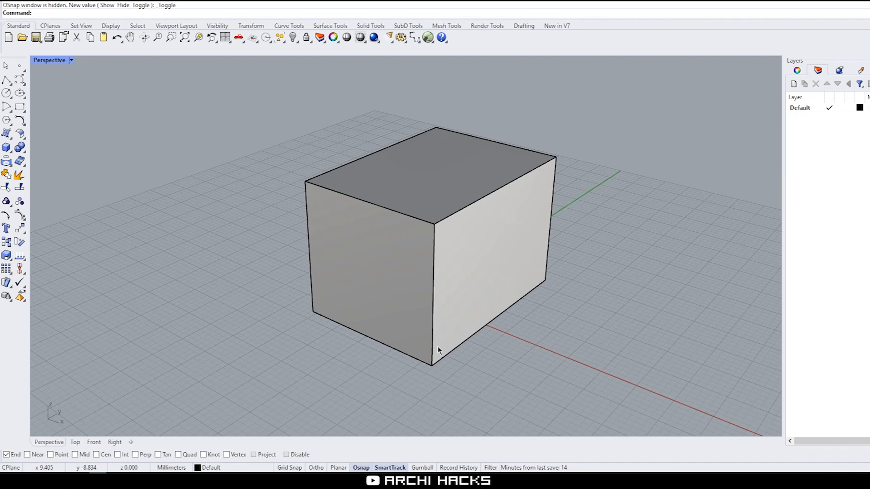
{"action": "mouse_move", "coordinate": [308, 188]}
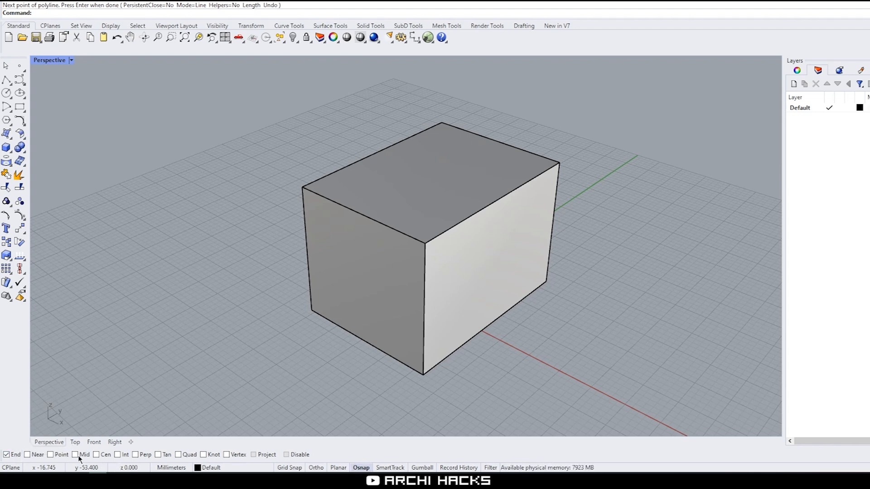
{"action": "left_click", "coordinate": [75, 455]}
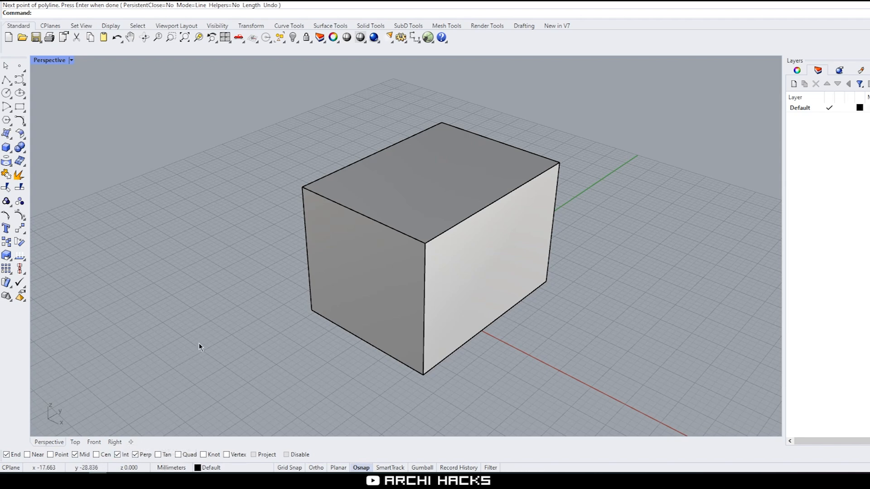
{"action": "mouse_move", "coordinate": [136, 457]}
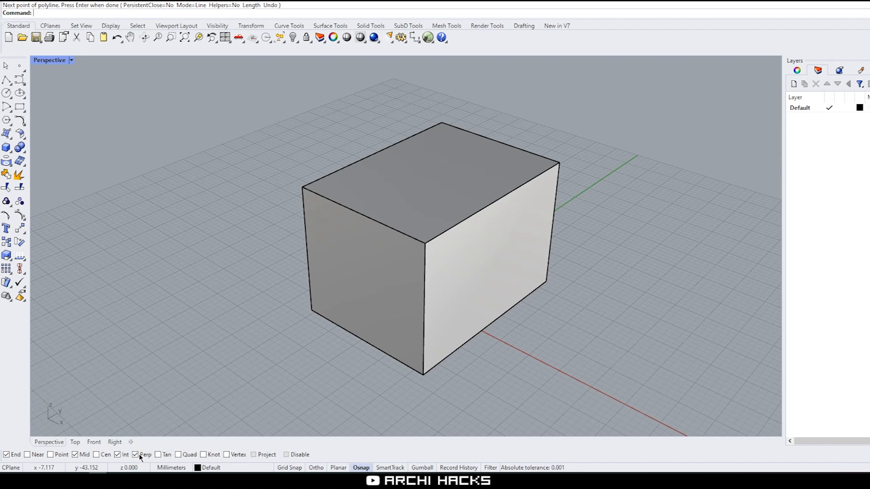
{"action": "mouse_move", "coordinate": [220, 356]}
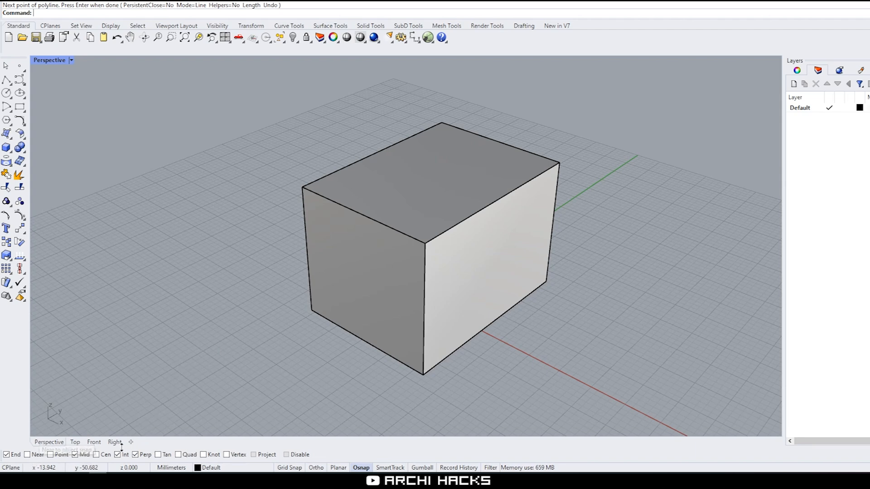
{"action": "mouse_move", "coordinate": [98, 172]}
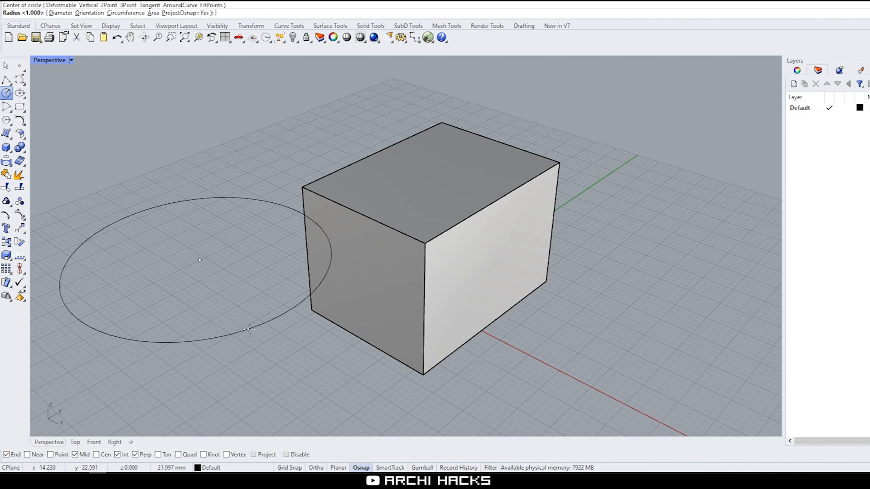
{"action": "left_click", "coordinate": [248, 330]}
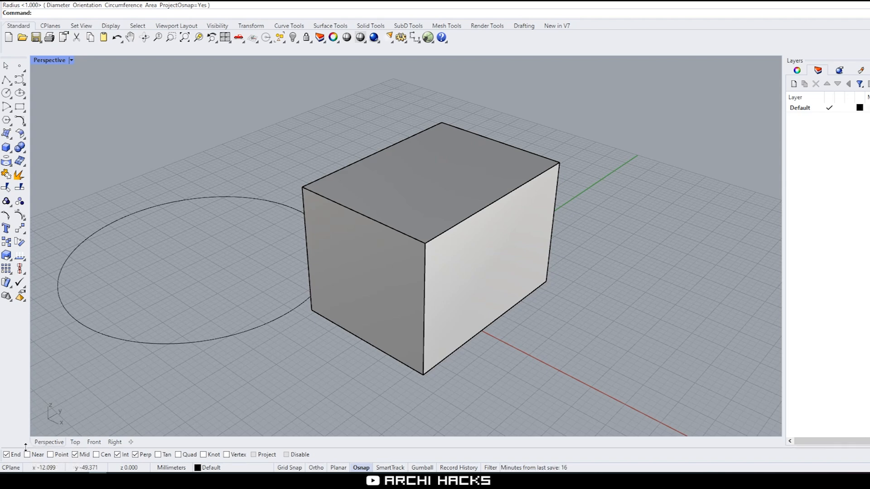
{"action": "mouse_move", "coordinate": [560, 364]}
{"action": "type", "text": "Options"}
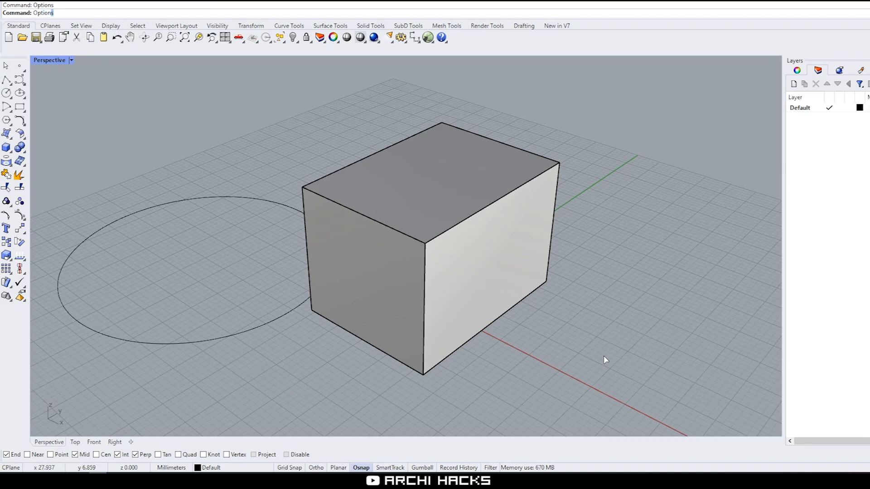
Assign F1 to the End snap and F2 to the Near snap, and save the shortcuts
{"action": "key", "text": "Enter"}
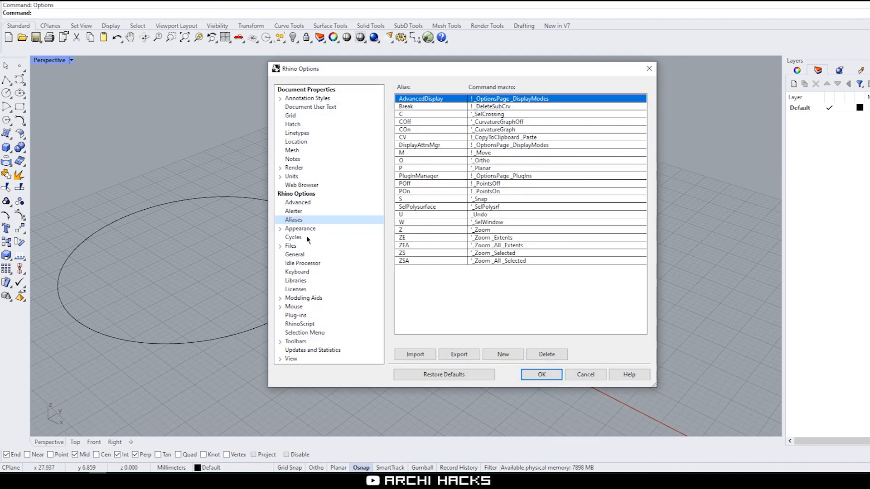
{"action": "left_click", "coordinate": [297, 272]}
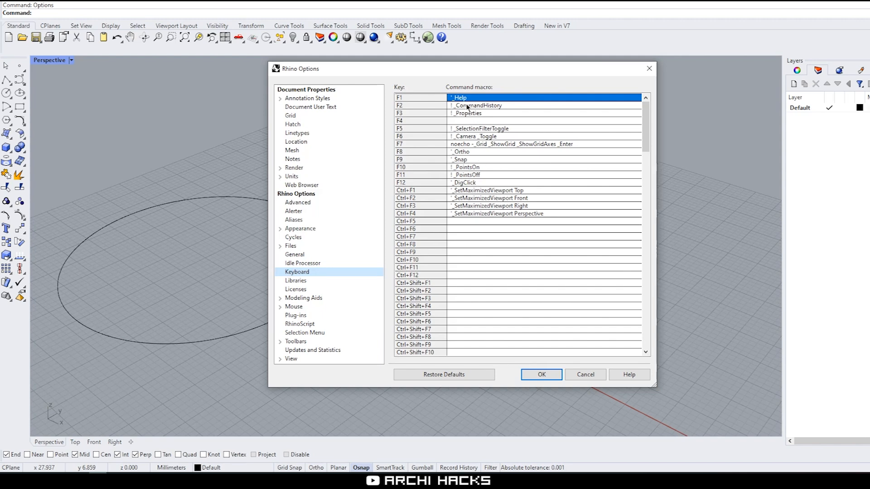
{"action": "double_click", "coordinate": [466, 98]}
{"action": "type", "text": "End"}
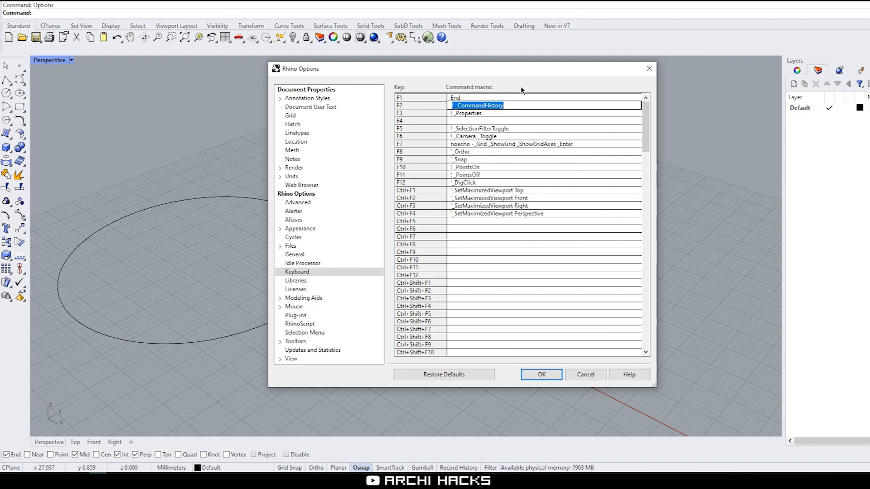
{"action": "type", "text": "Near"}
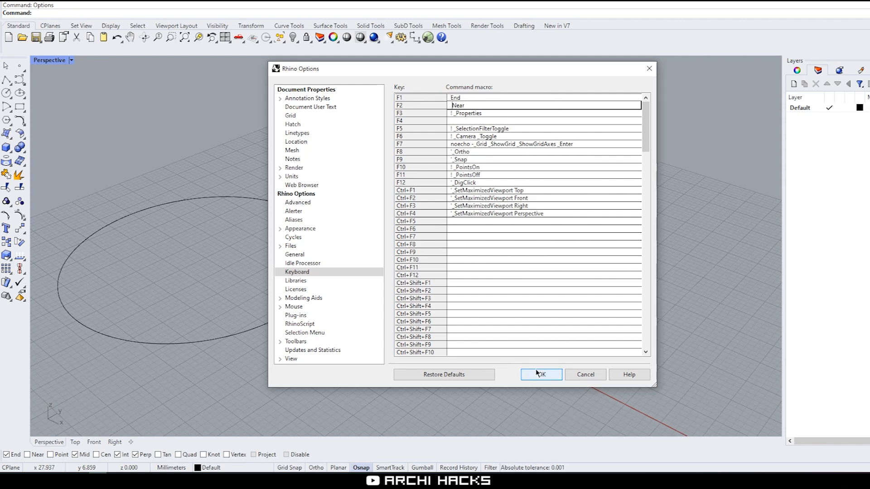
{"action": "mouse_move", "coordinate": [536, 377]}
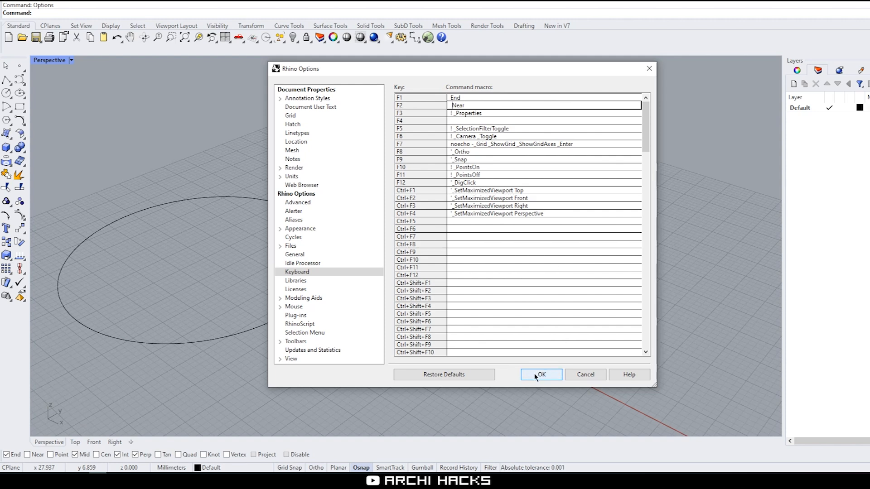
{"action": "left_click", "coordinate": [541, 375]}
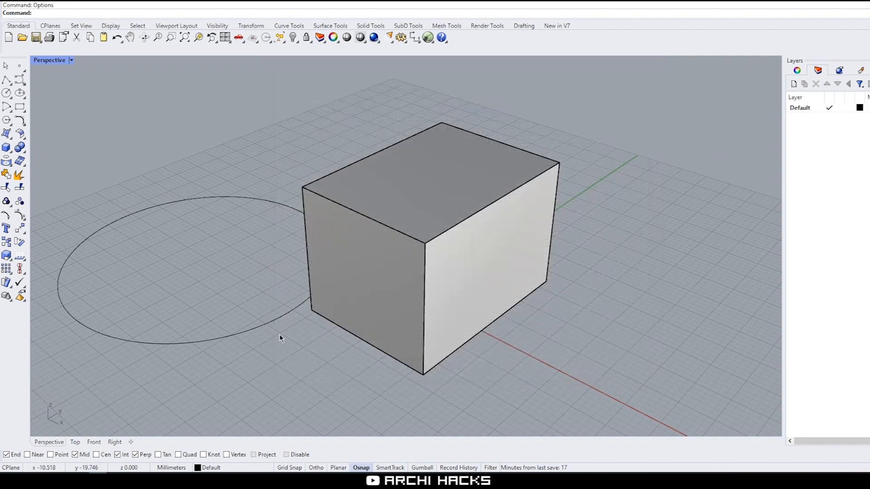
Start a polyline and snap its points onto the edges of the box's top face
{"action": "type", "text": "Polygon"}
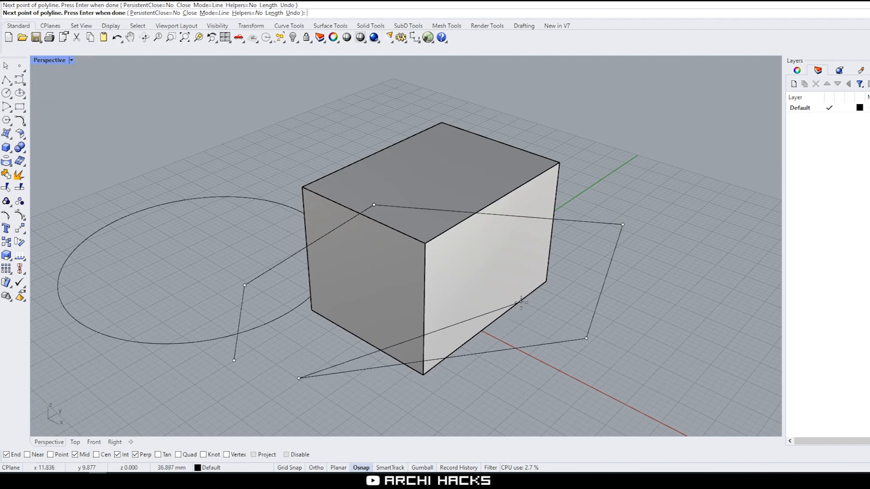
{"action": "mouse_move", "coordinate": [458, 307]}
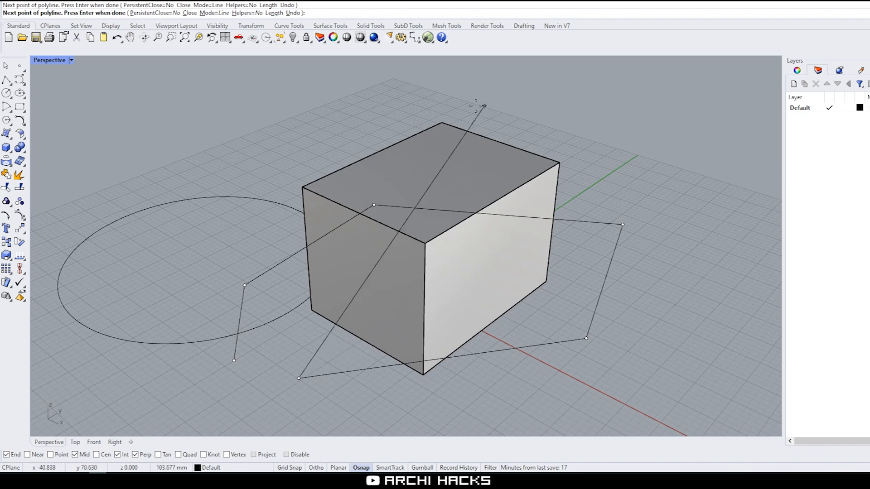
{"action": "mouse_move", "coordinate": [461, 141]}
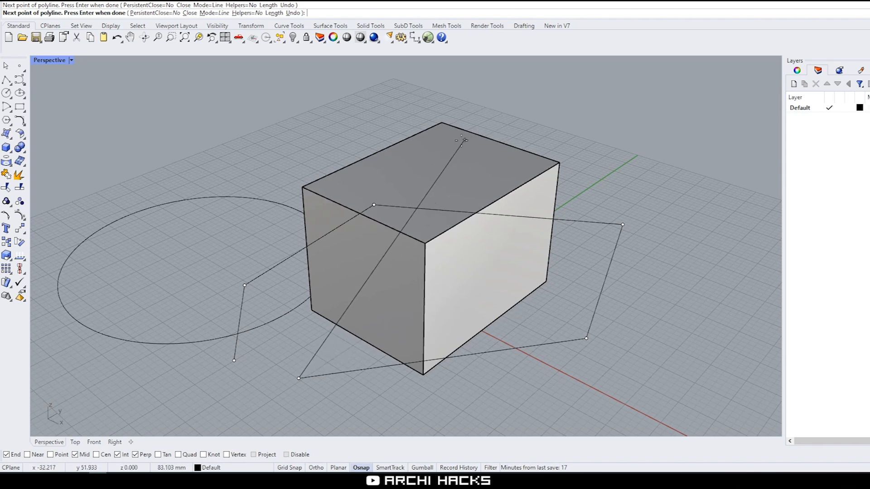
{"action": "mouse_move", "coordinate": [458, 144]}
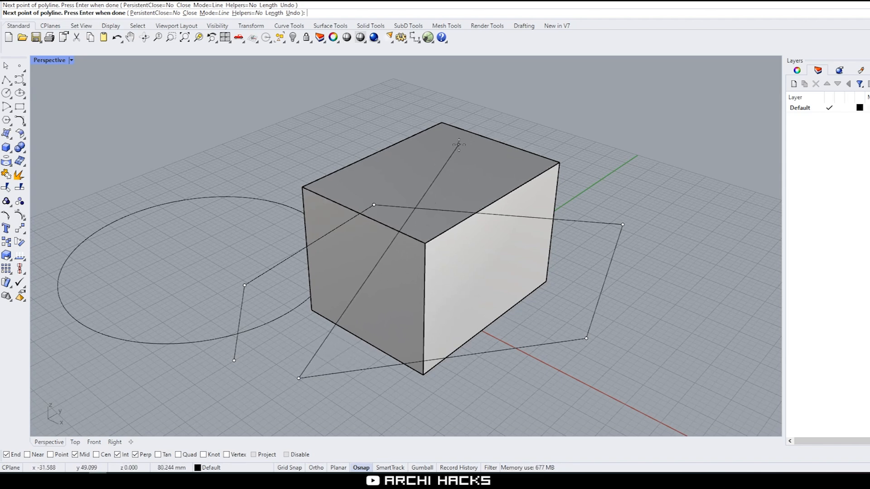
{"action": "mouse_move", "coordinate": [465, 131]}
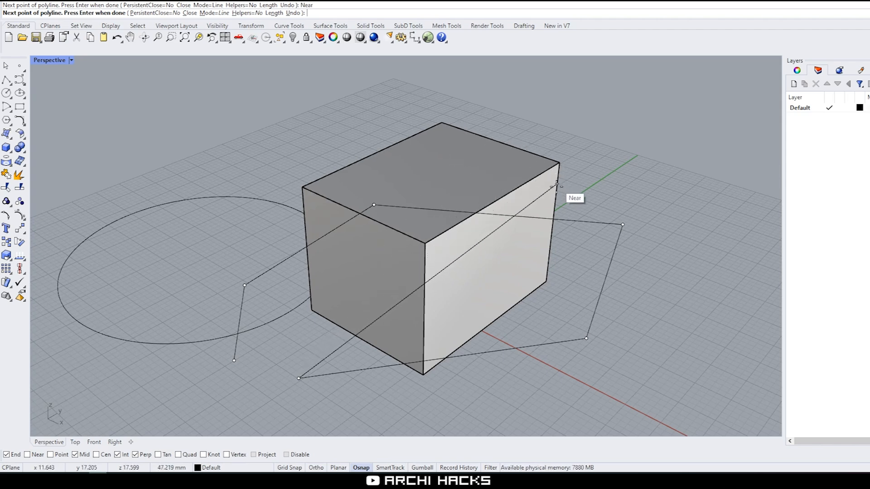
{"action": "mouse_move", "coordinate": [505, 144]}
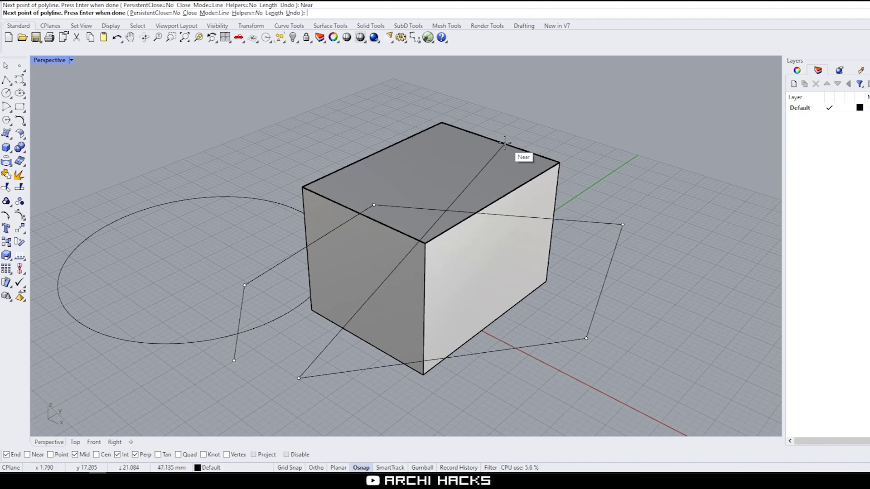
{"action": "mouse_move", "coordinate": [500, 138]}
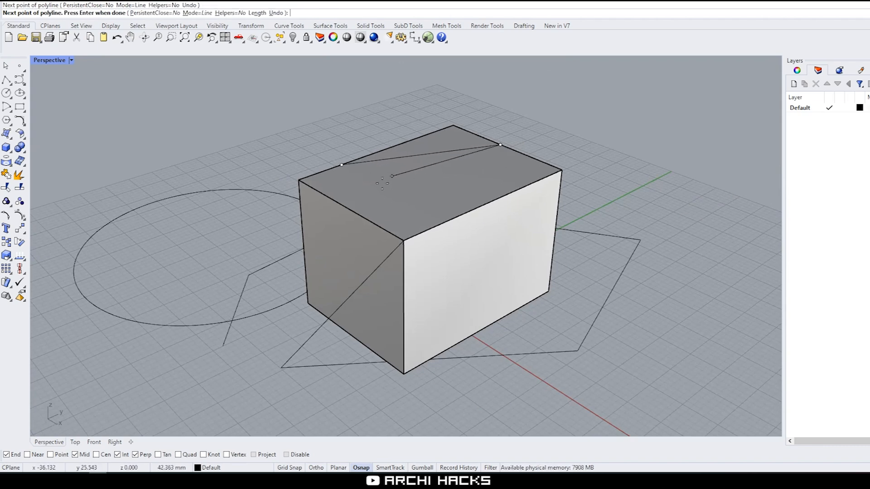
{"action": "left_click", "coordinate": [361, 208]}
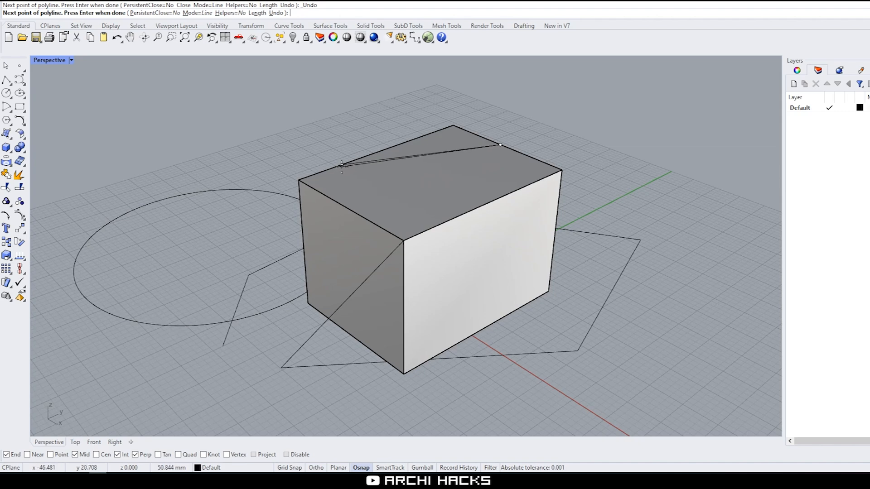
{"action": "mouse_move", "coordinate": [500, 147]}
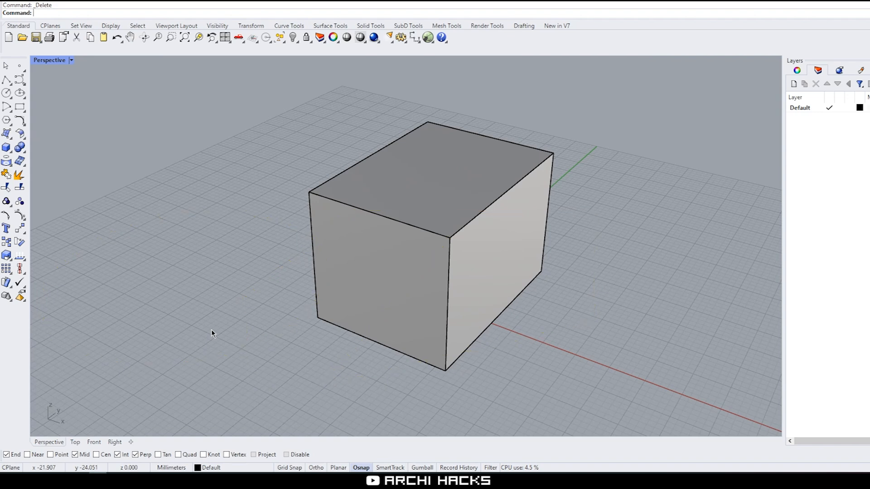
{"action": "mouse_move", "coordinate": [161, 270]}
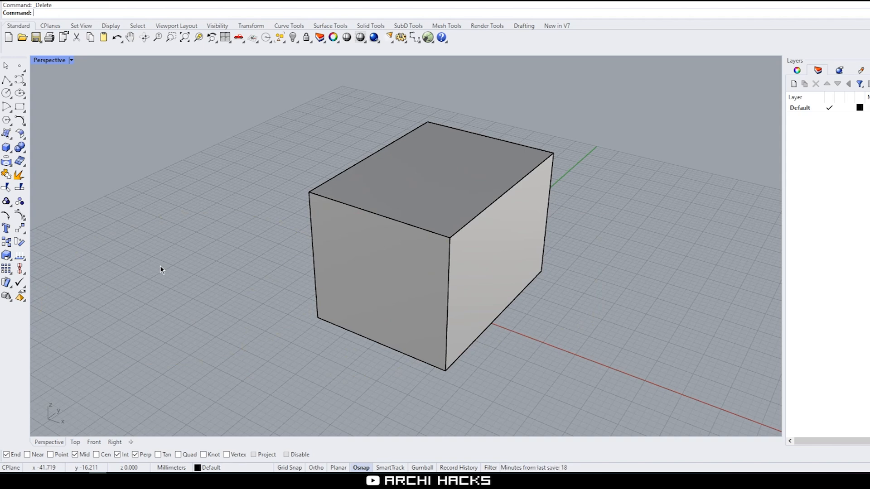
{"action": "left_click", "coordinate": [427, 305]}
{"action": "type", "text": "Polyline"}
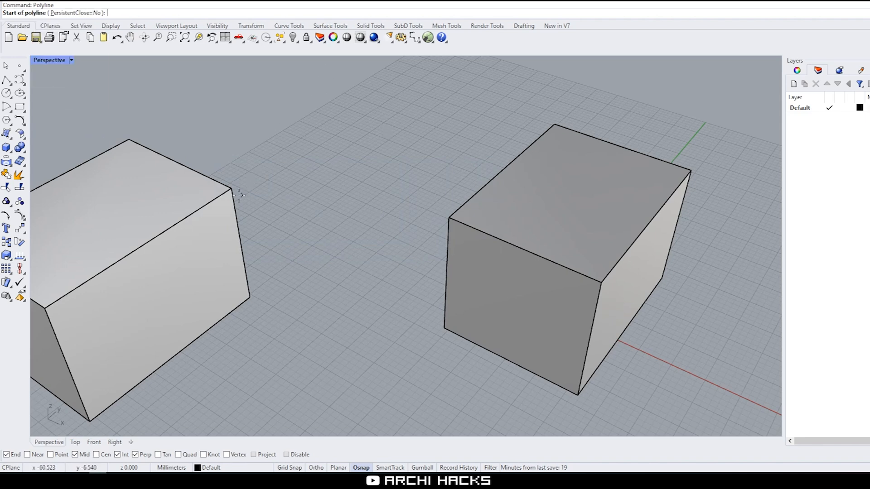
{"action": "left_click", "coordinate": [231, 189]}
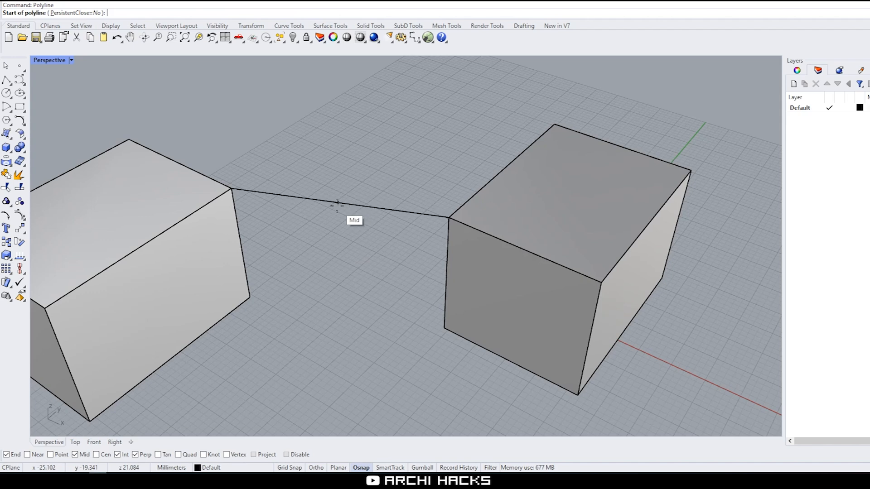
{"action": "left_click", "coordinate": [337, 214]}
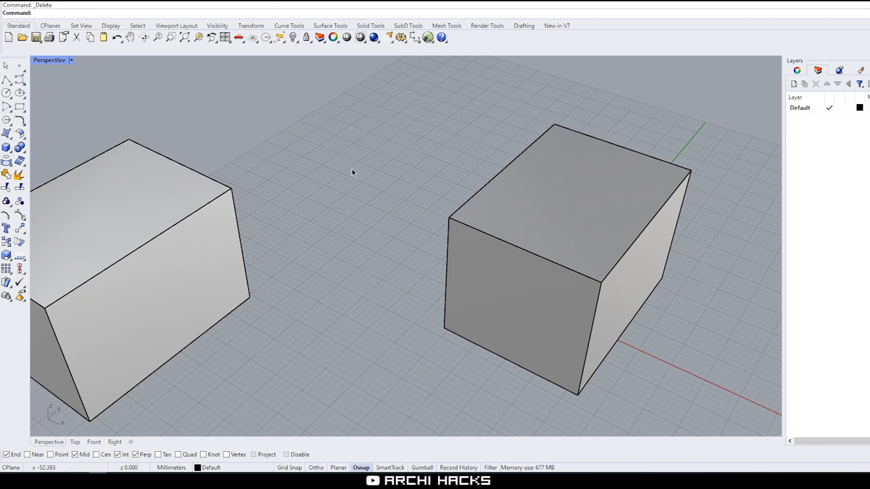
{"action": "key", "text": "Ctrl+z"}
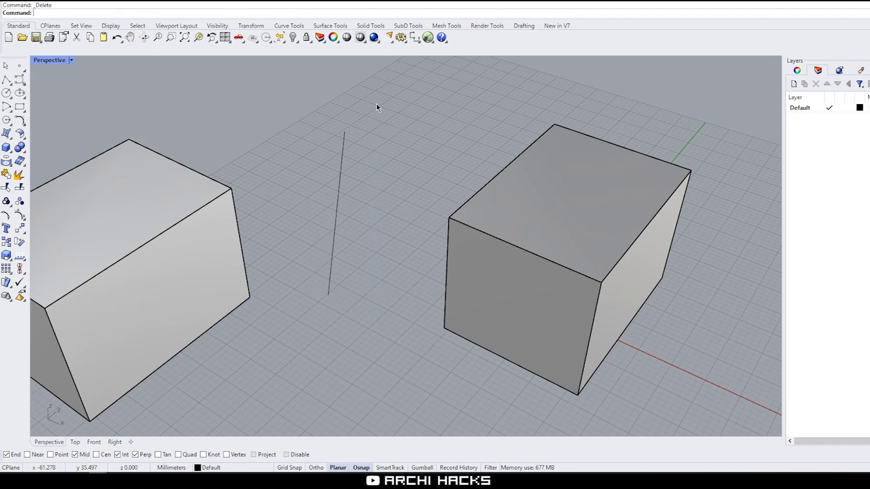
{"action": "left_click", "coordinate": [336, 213]}
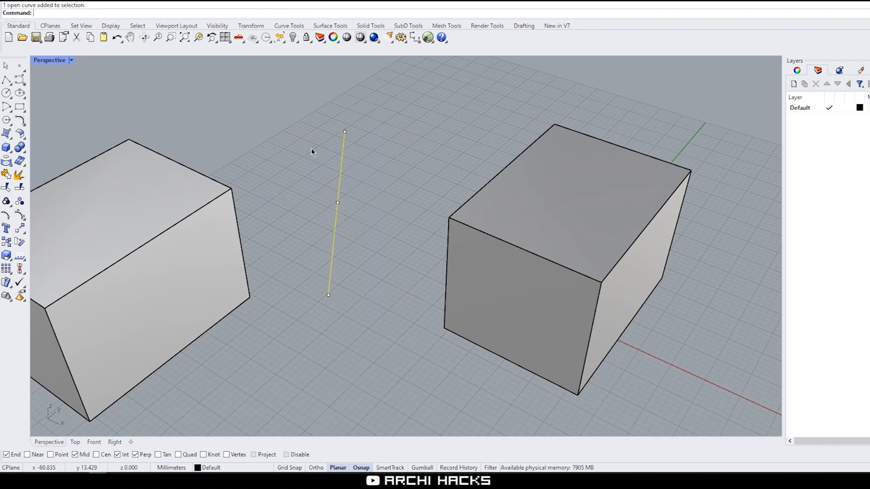
{"action": "key", "text": "Delete"}
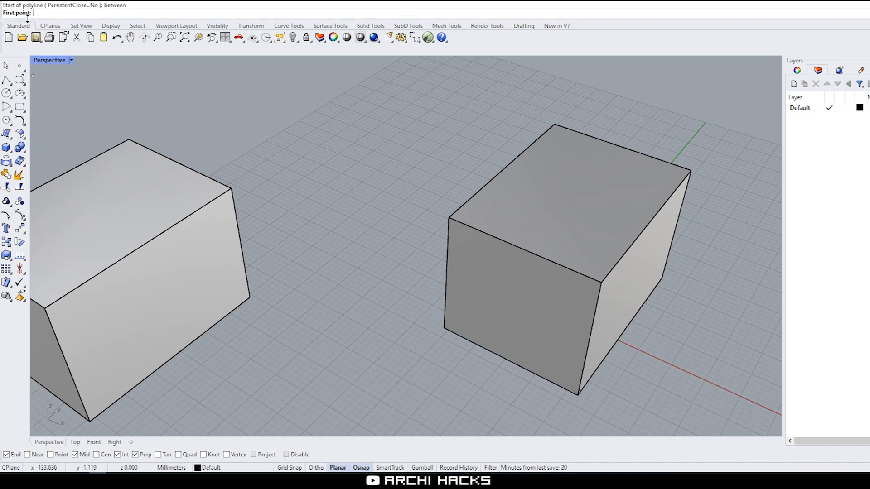
Use the Between osnap with the left and right box corners to place a line point in the gap
{"action": "left_click", "coordinate": [43, 310]}
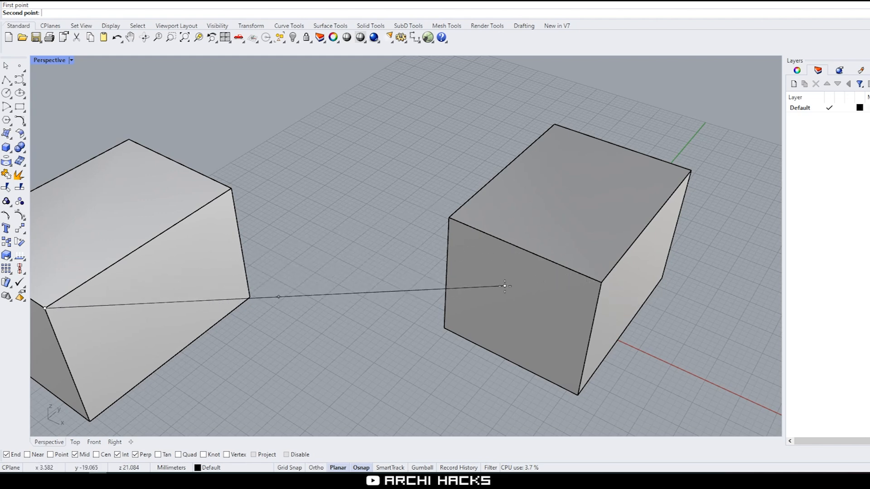
{"action": "mouse_move", "coordinate": [563, 303]}
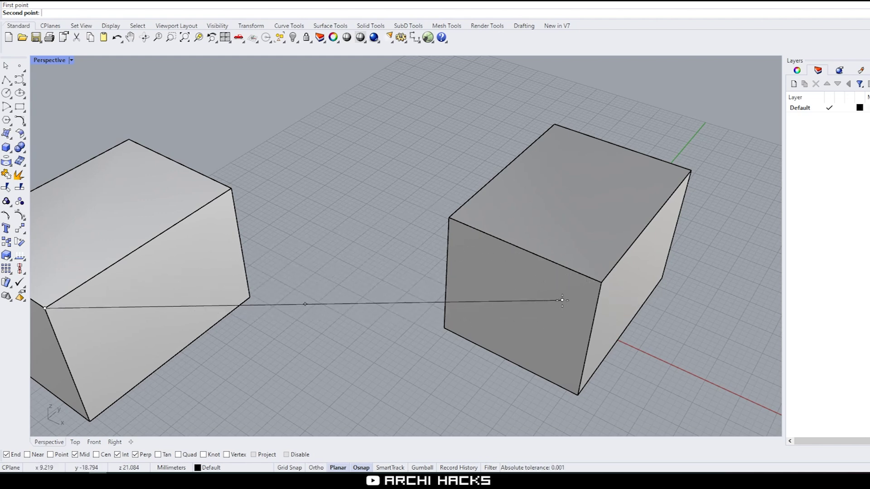
{"action": "mouse_move", "coordinate": [599, 272]}
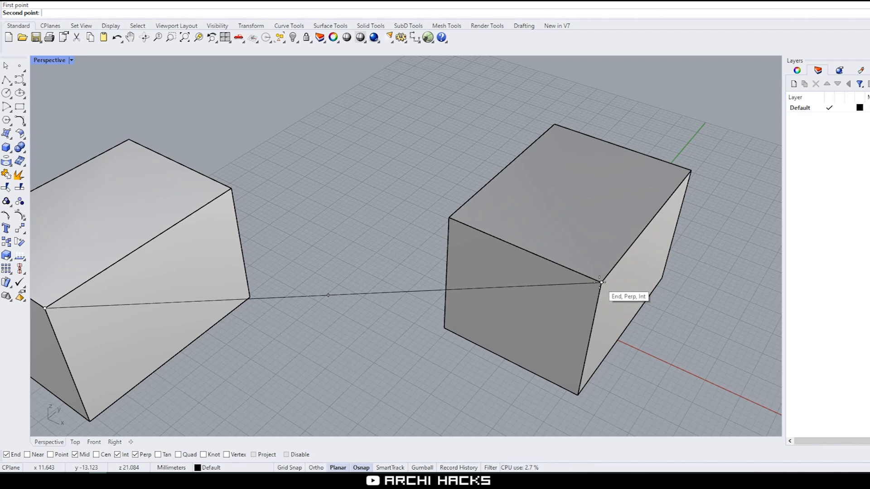
{"action": "left_click", "coordinate": [327, 296]}
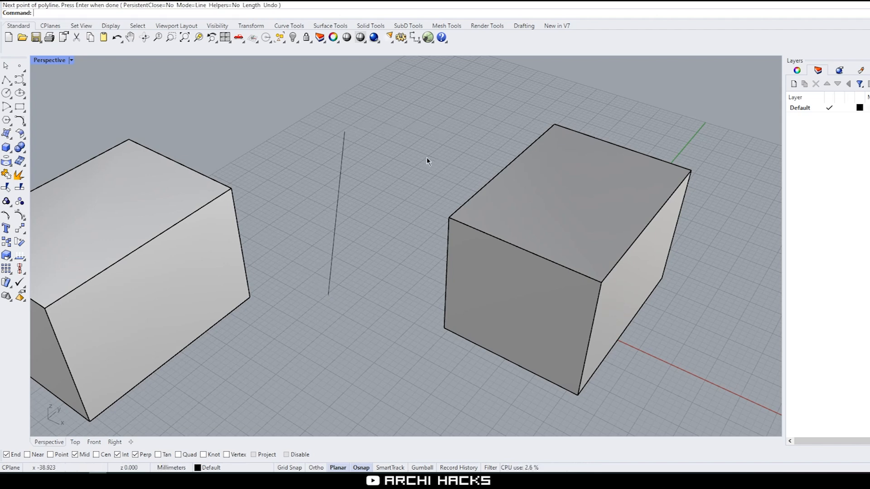
{"action": "left_click", "coordinate": [341, 185]}
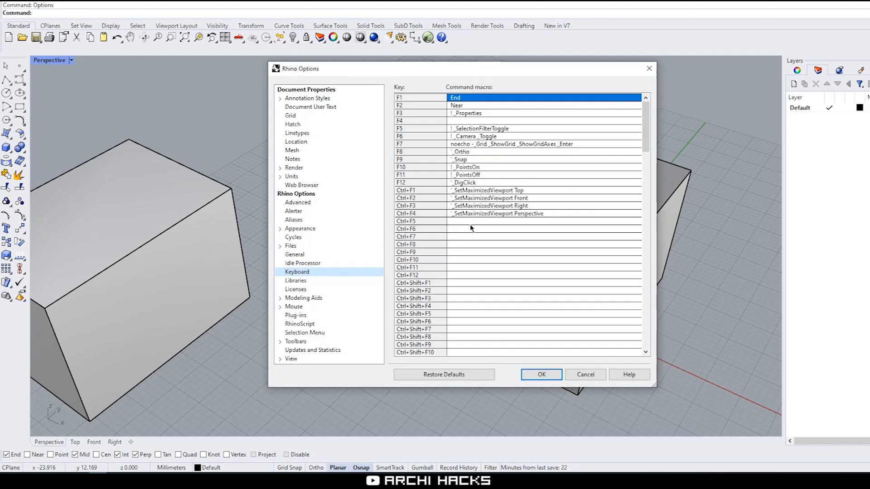
Assign the Between macro to the F12 shortcut and confirm the Options dialog
{"action": "left_click", "coordinate": [543, 183]}
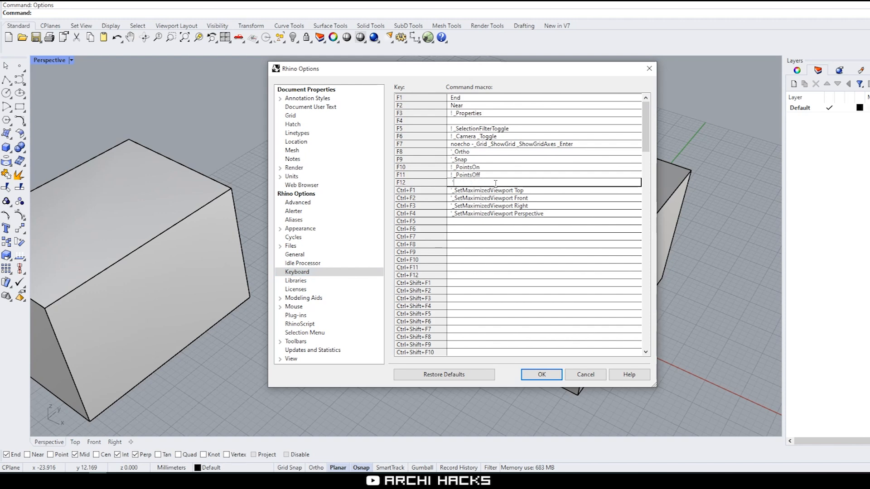
{"action": "type", "text": "Between"}
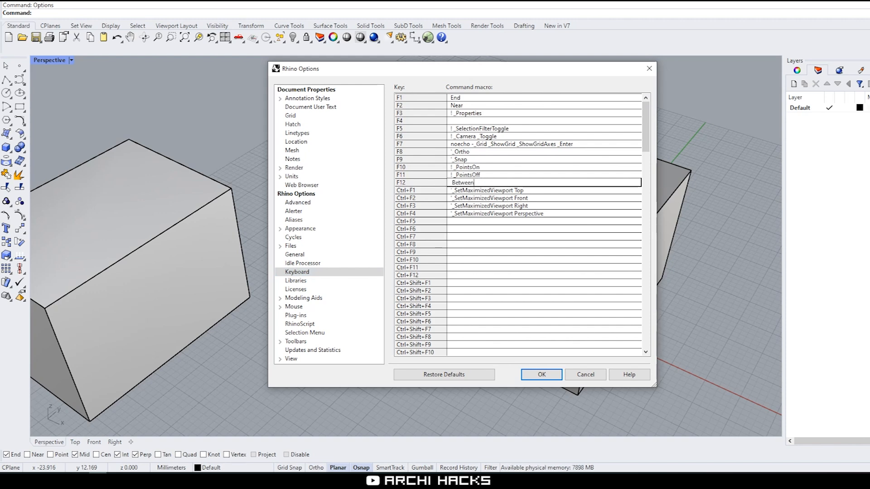
{"action": "left_click", "coordinate": [541, 370]}
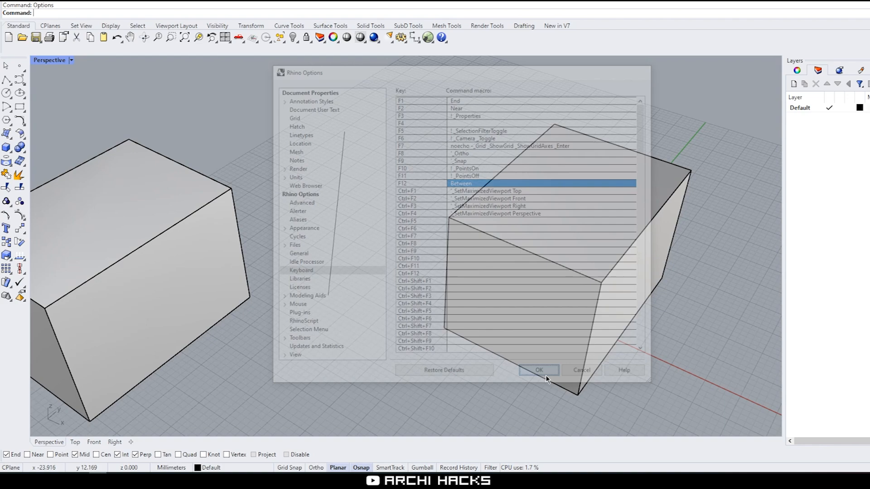
{"action": "left_click", "coordinate": [539, 370]}
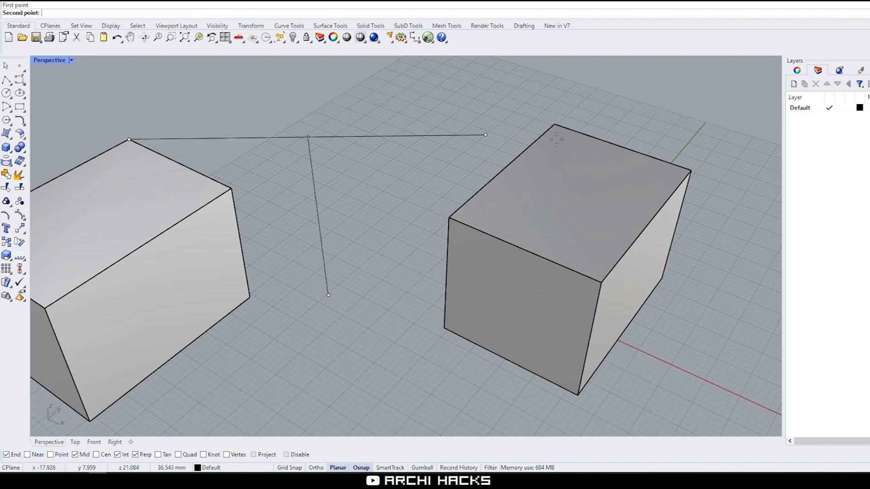
Pick the next line point using the F12 Between snap before switching to four viewports
{"action": "left_click", "coordinate": [563, 69]}
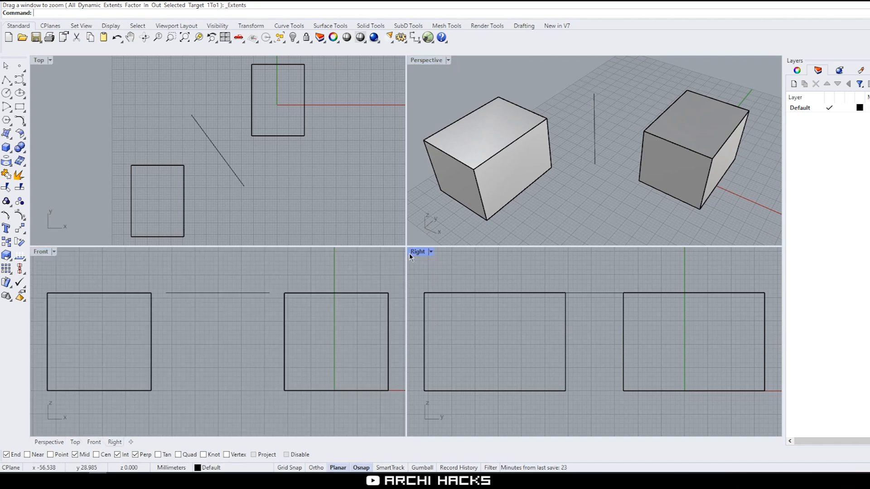
{"action": "mouse_move", "coordinate": [473, 275]}
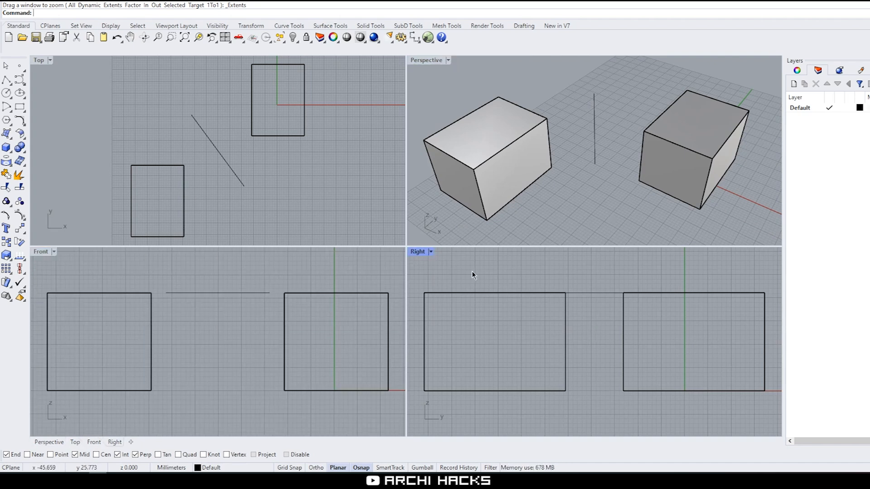
{"action": "mouse_move", "coordinate": [423, 259]}
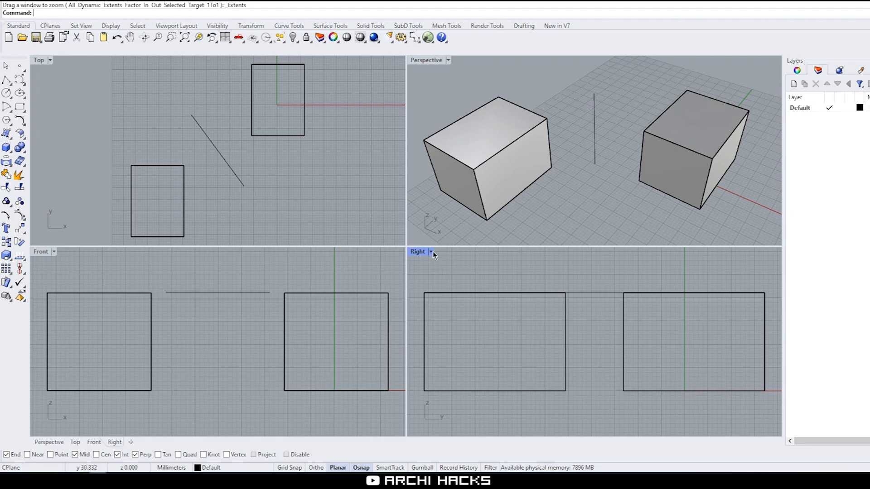
Maximize the Right viewport by its title and start the Options command for keyboard settings
{"action": "double_click", "coordinate": [417, 251]}
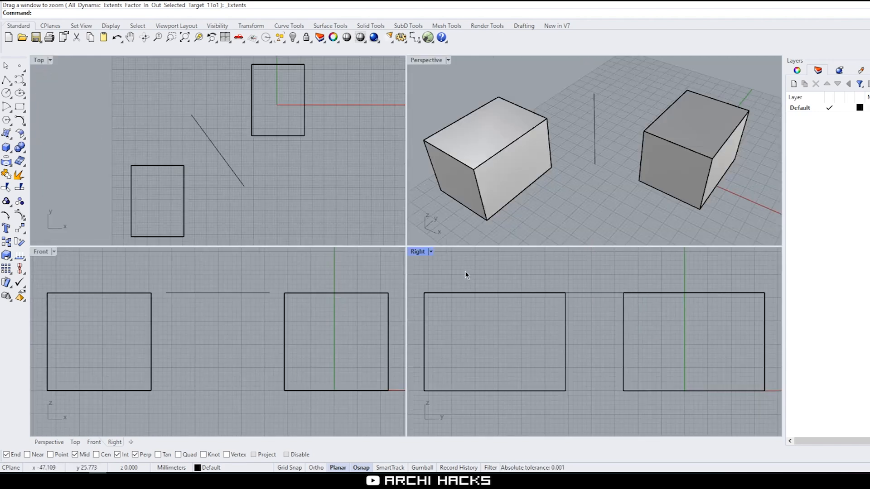
{"action": "type", "text": "Options"}
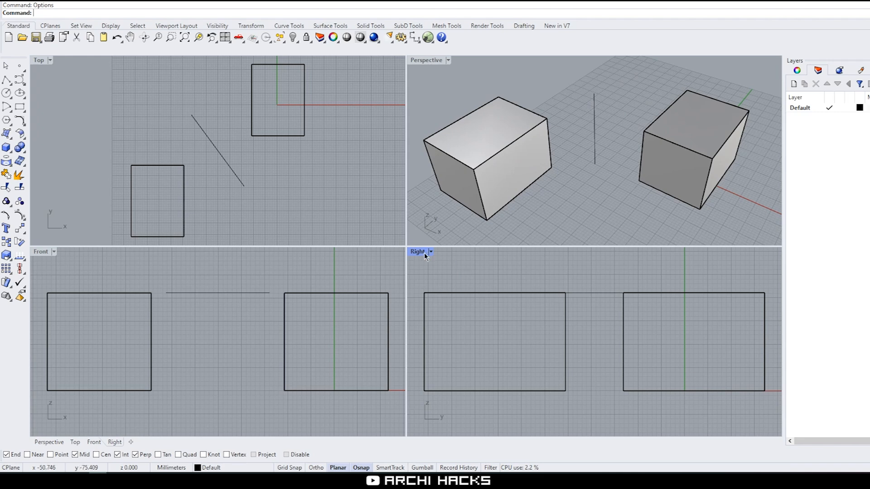
{"action": "double_click", "coordinate": [417, 251]}
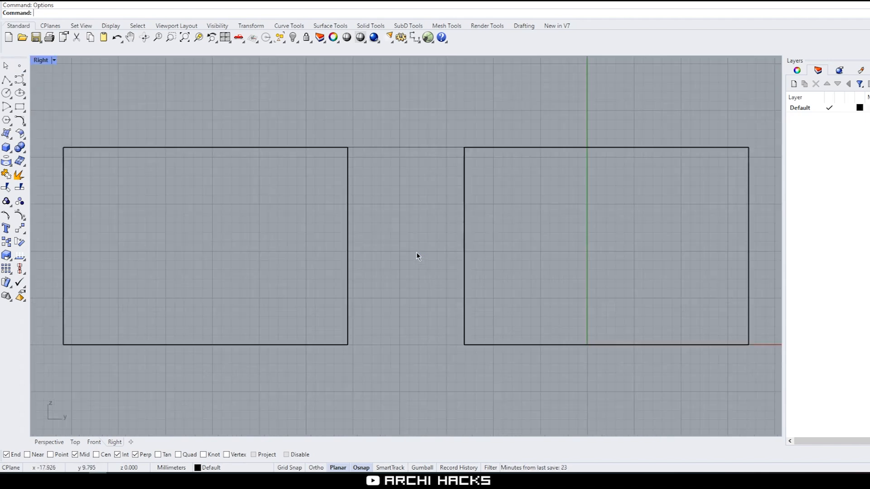
{"action": "mouse_move", "coordinate": [142, 95]}
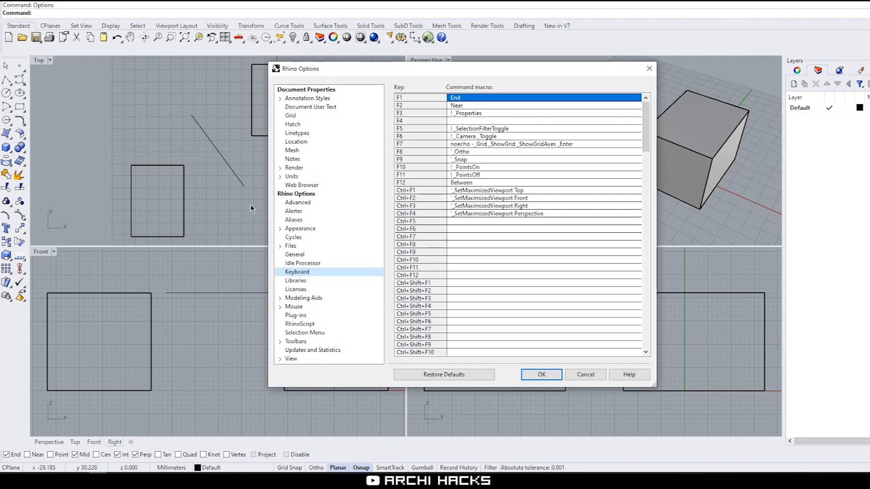
{"action": "mouse_move", "coordinate": [627, 146]}
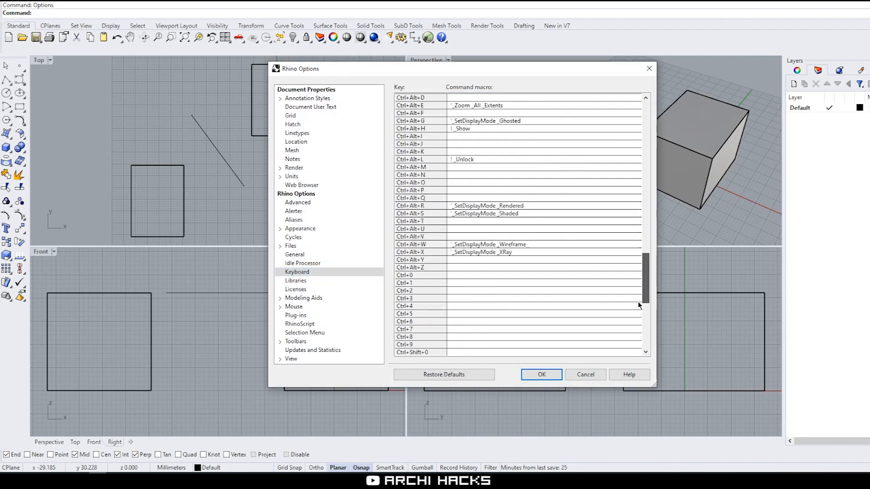
Scroll to the Ctrl+W shortcut and replace its _Zoom macro with _MaxViewport
{"action": "scroll", "scroll_direction": "down", "scroll_amount": 3}
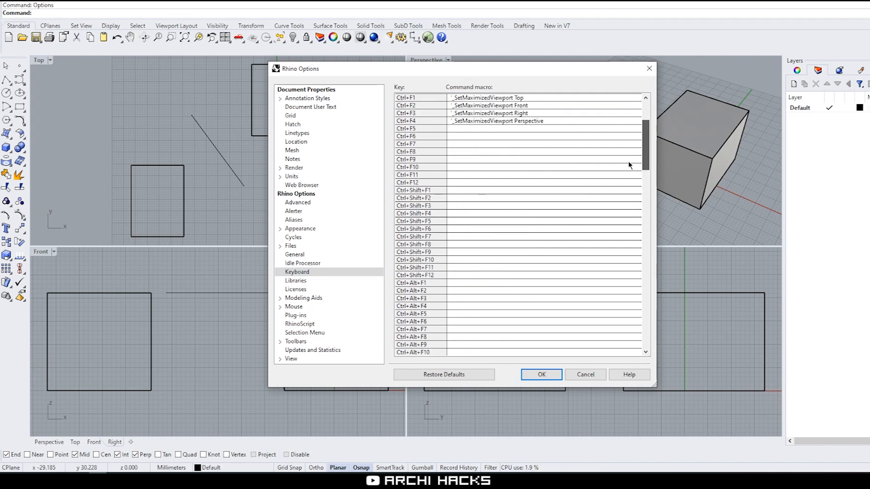
{"action": "scroll", "scroll_direction": "down", "scroll_amount": 3}
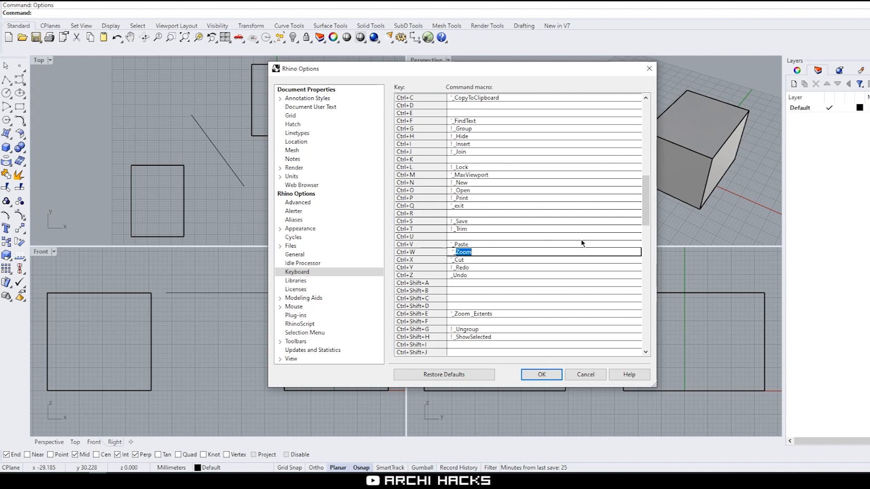
{"action": "type", "text": "_MaxViewport"}
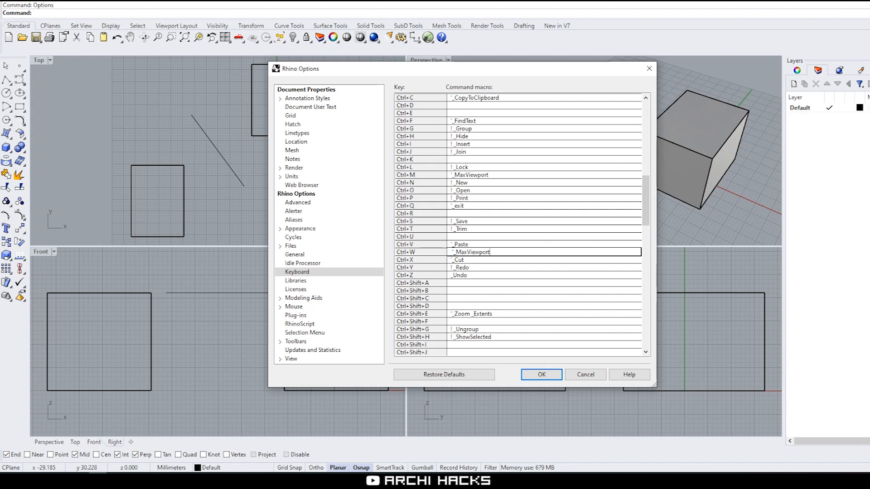